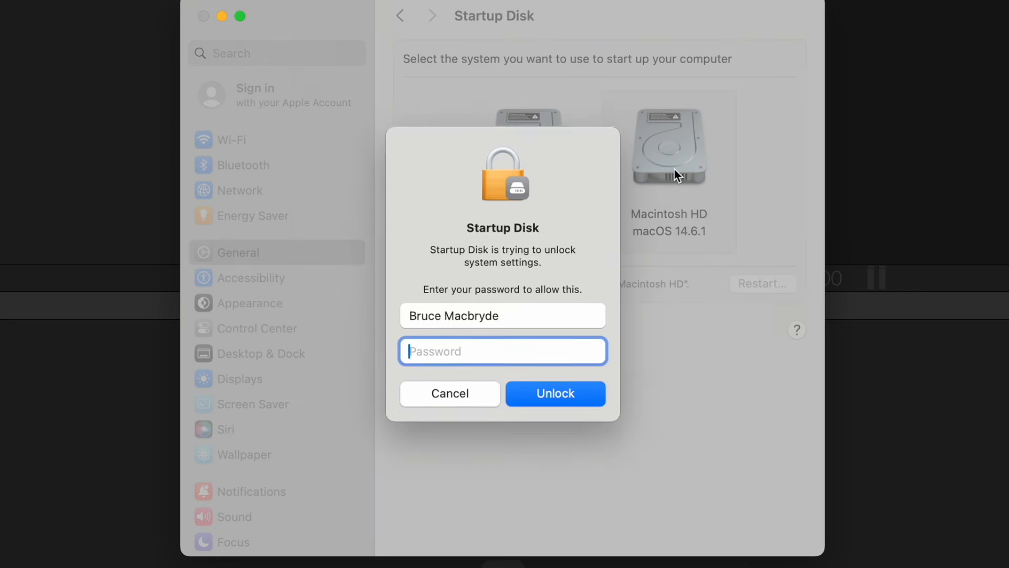
- Unlock Startup Disk with the admin password and select Macintosh HD (macOS 14.6.1)
type("•")
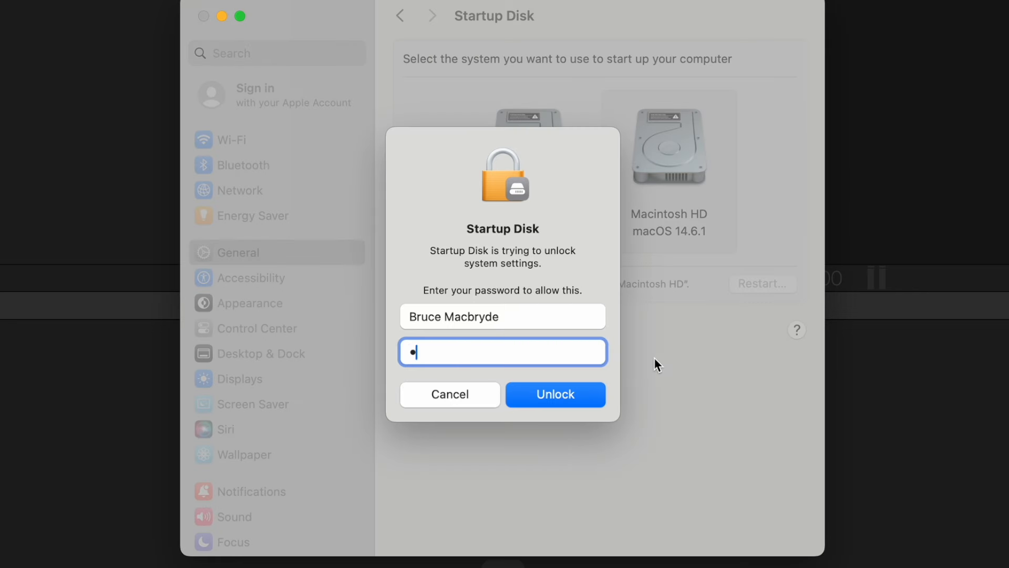
left_click(554, 394)
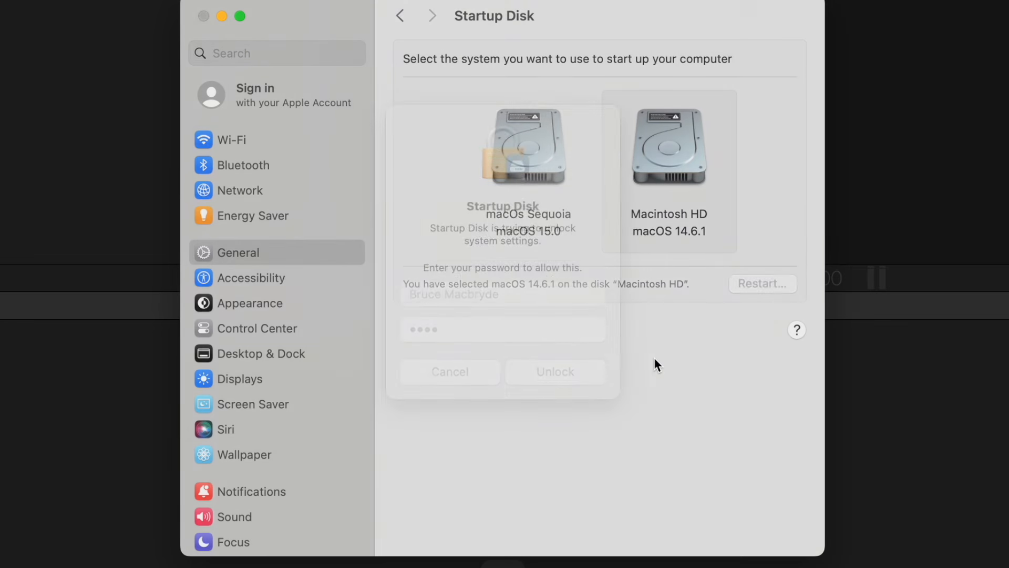
left_click(450, 371)
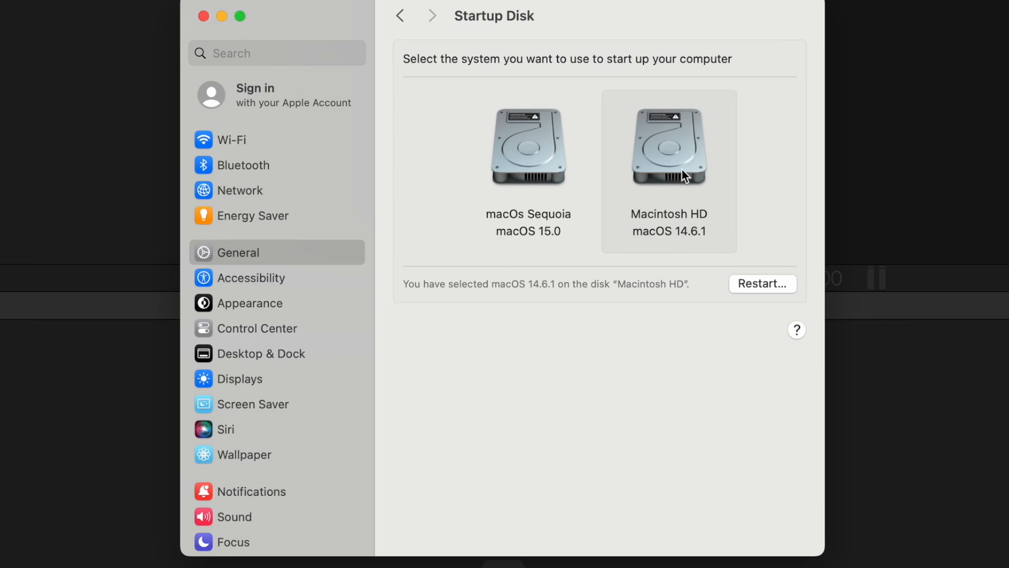
left_click(762, 284)
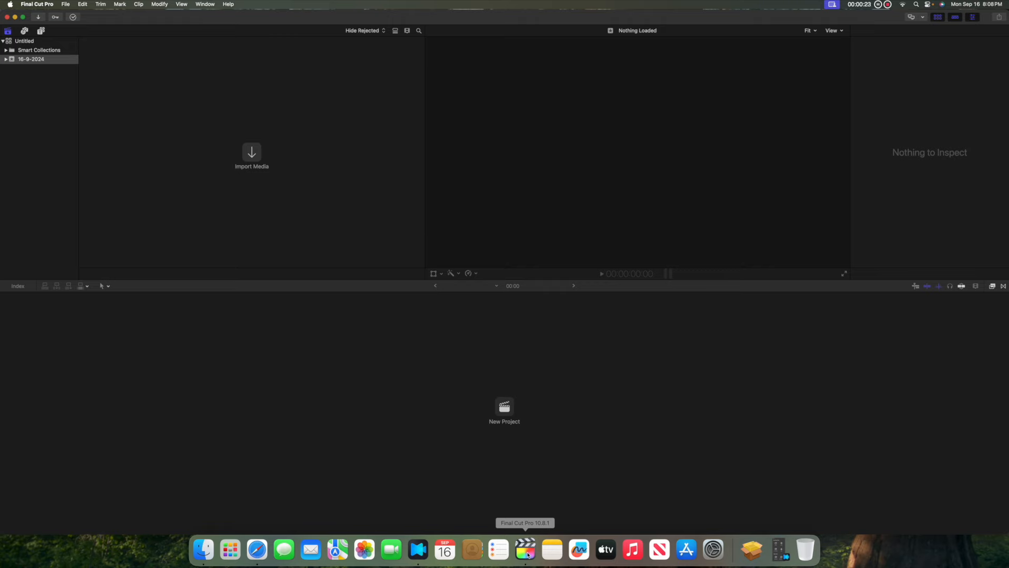
left_click(686, 549)
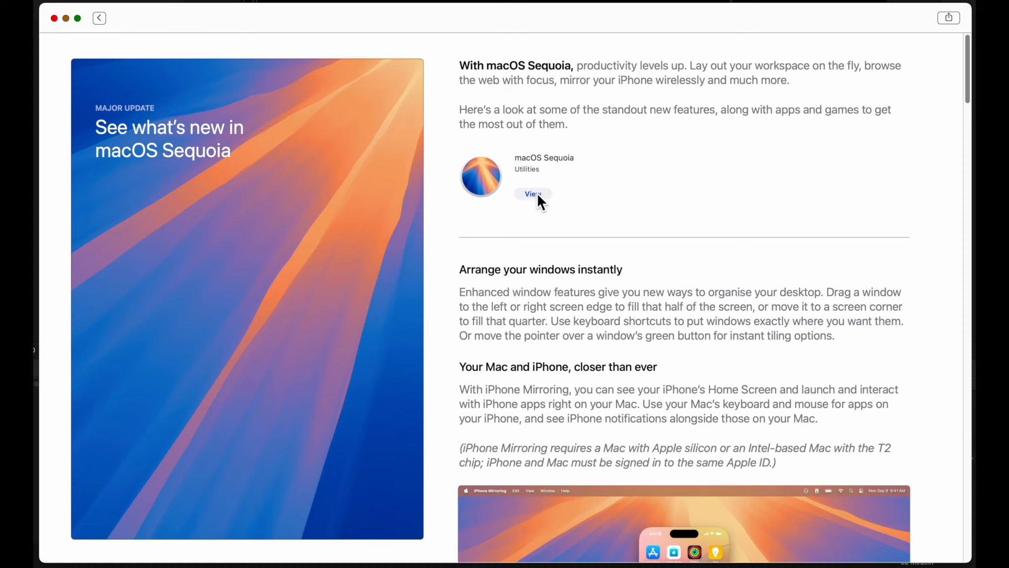
- Open the macOS Sequoia product page offering the 12.12 GB upgrade
left_click(532, 194)
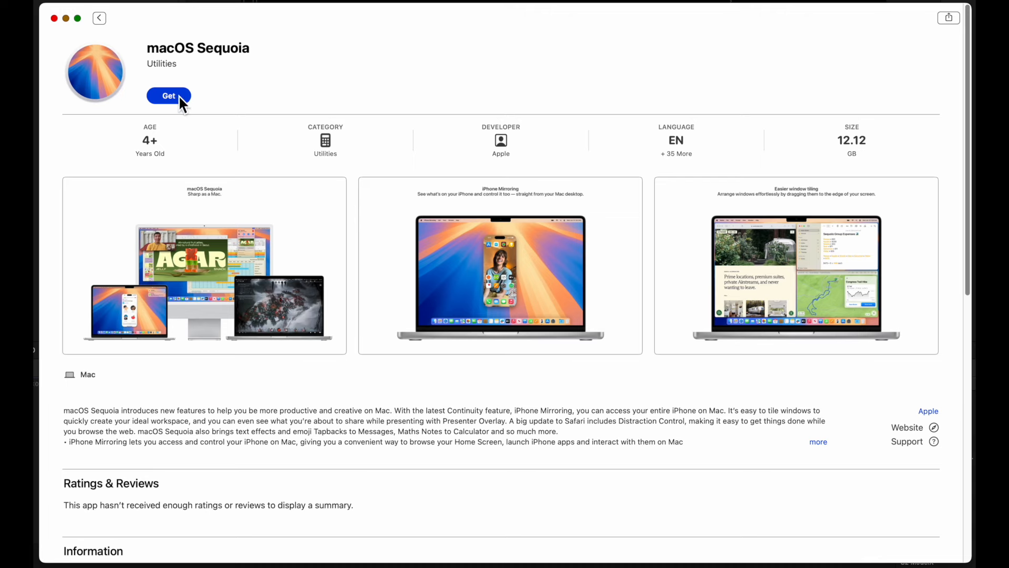
mouse_move(701, 25)
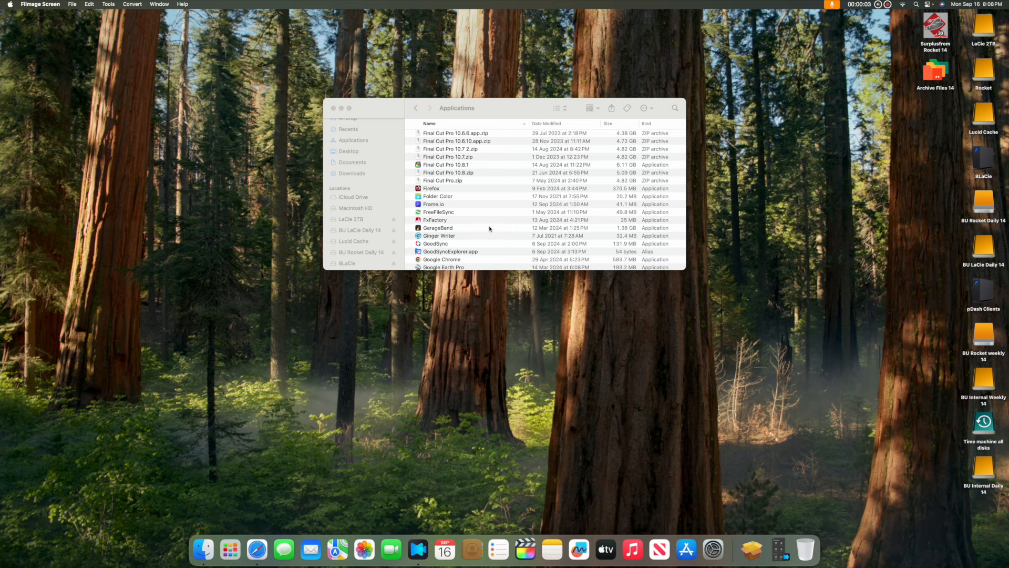
- Scroll Finder's Applications folder to show the Install macOS Sequoia installer
left_click(333, 107)
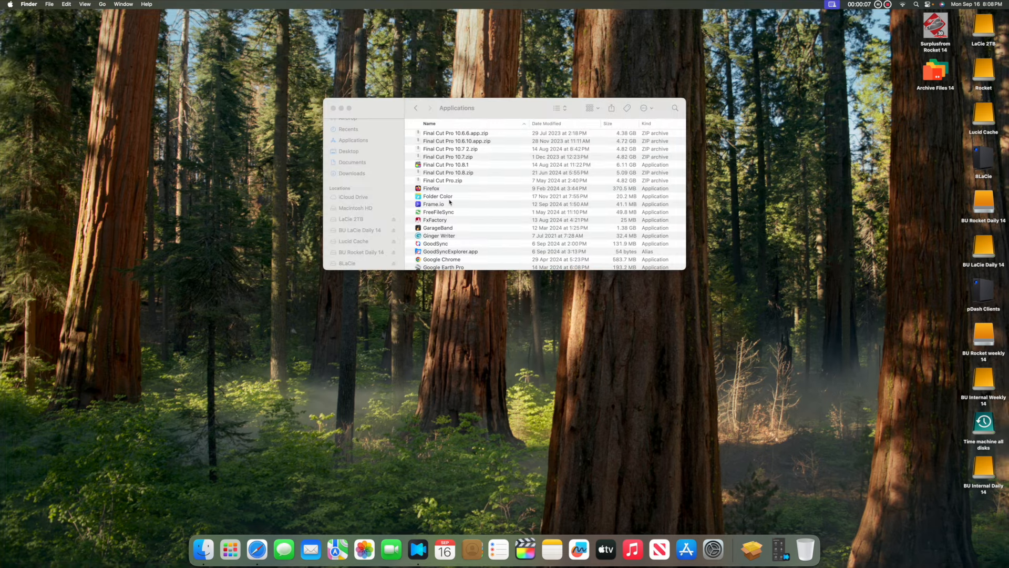
scroll("down", 3)
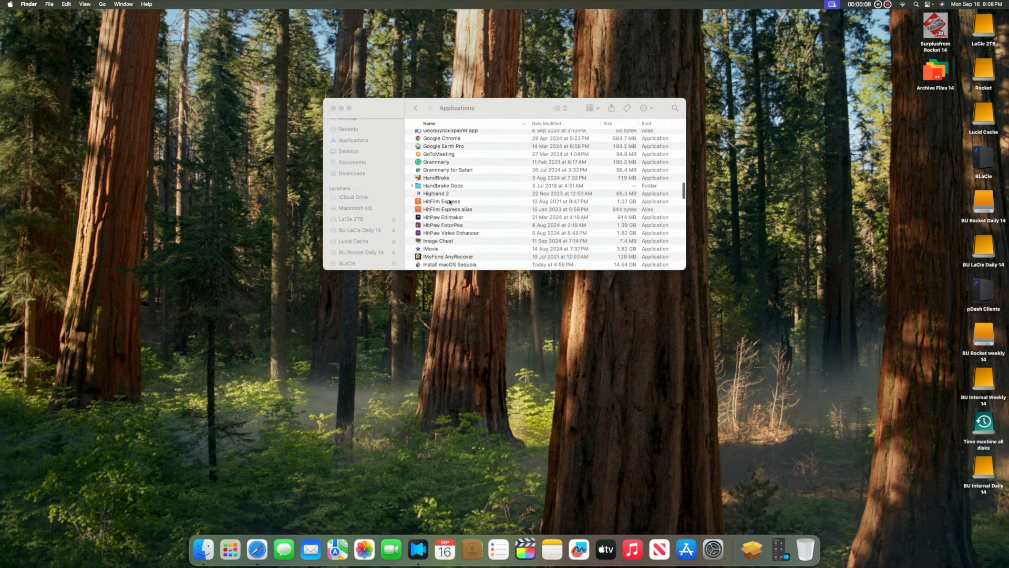
scroll("up", 3)
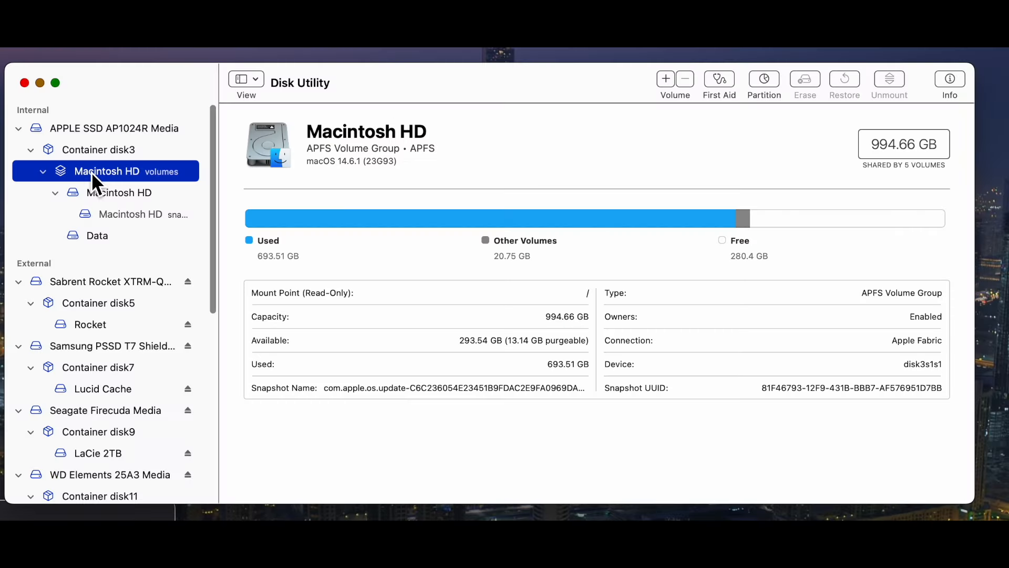
mouse_move(674, 90)
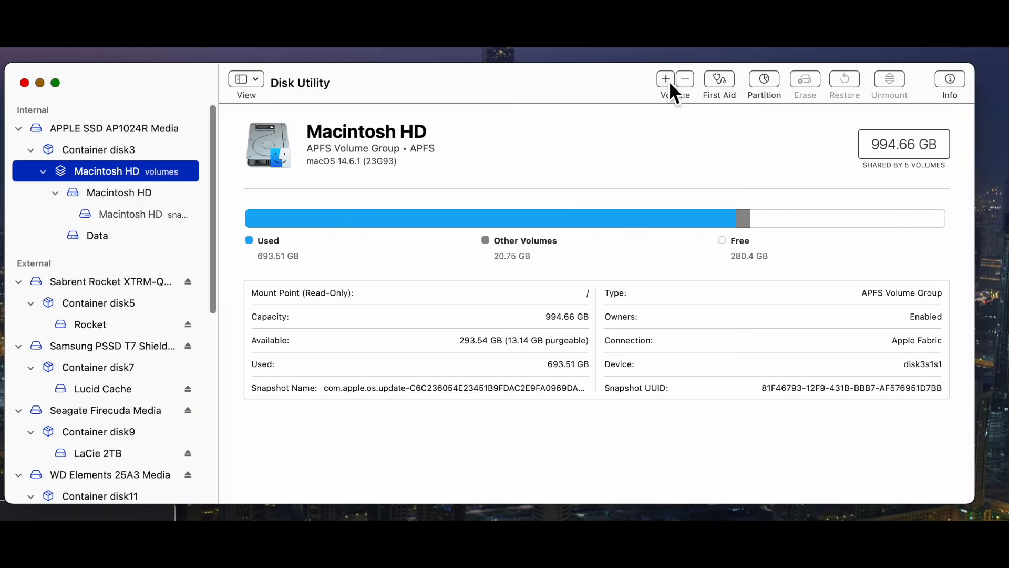
- Add a new APFS volume to the Macintosh HD container and start typing the name 'macOs'
left_click(666, 78)
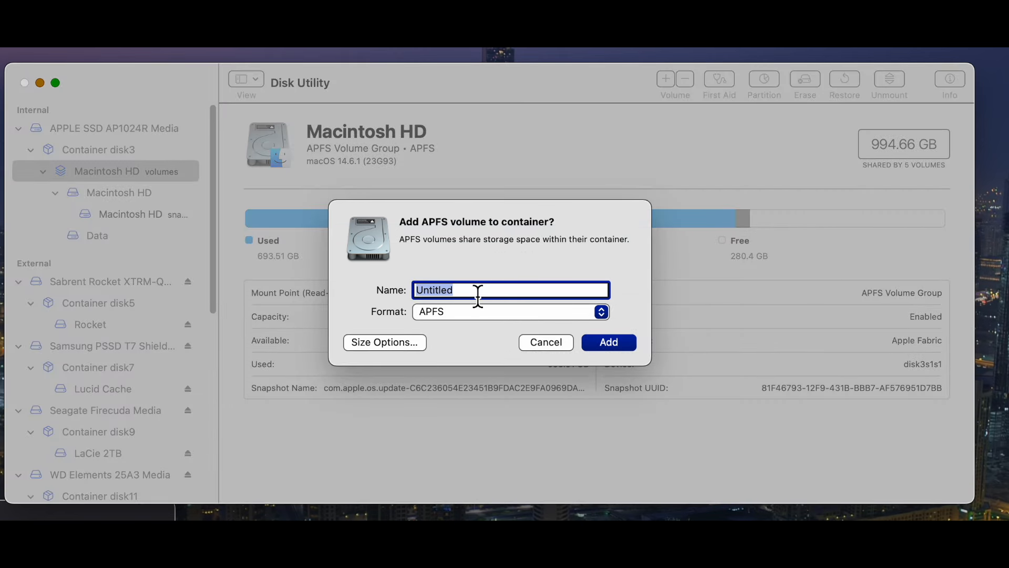
type("ma")
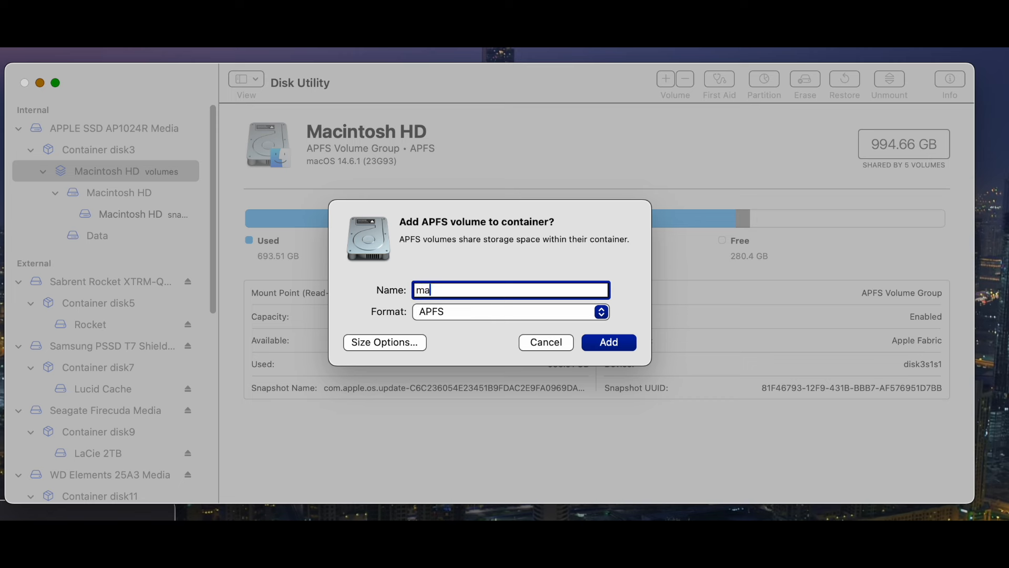
type("cOs")
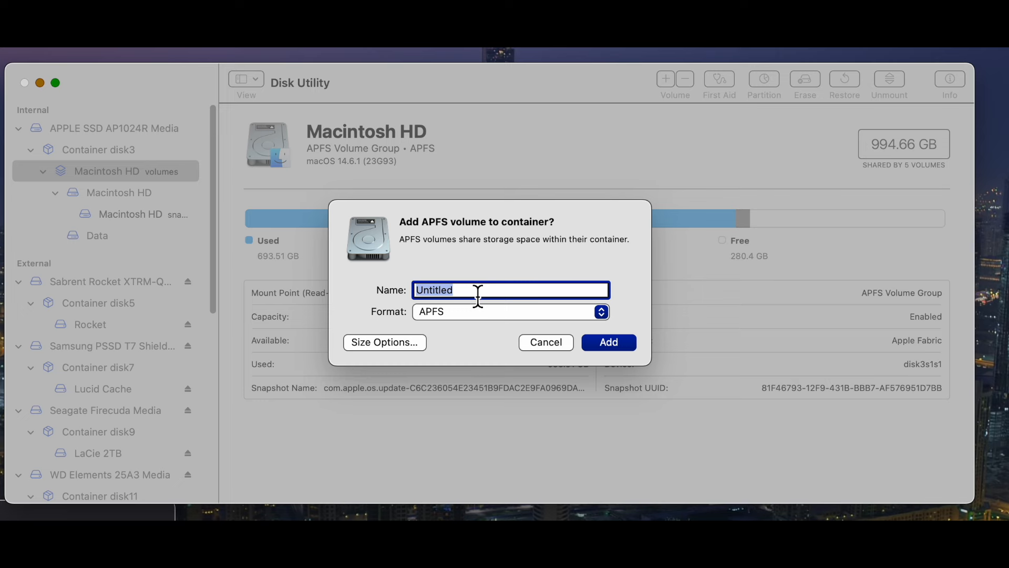
type("ma")
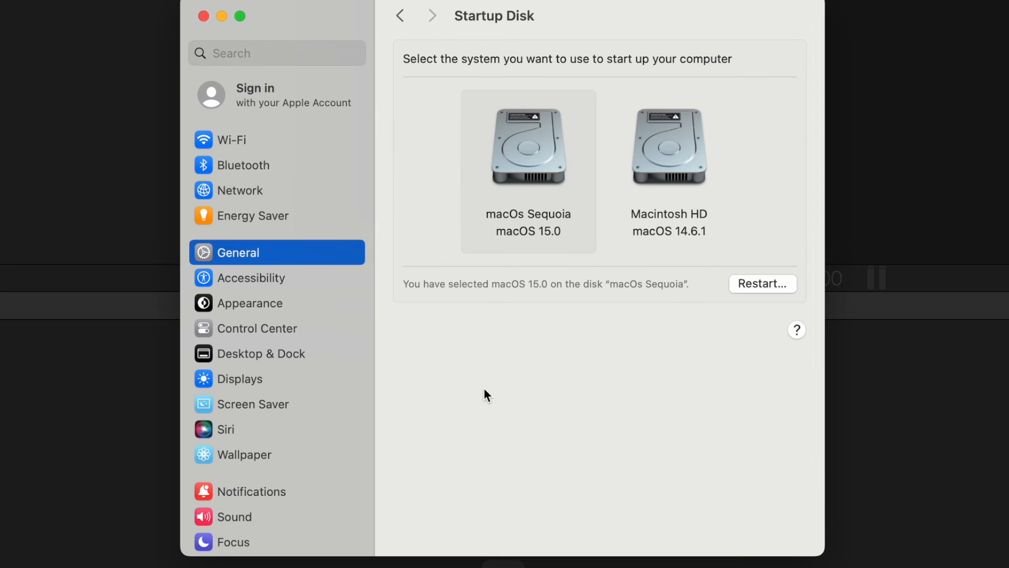
- Select Macintosh HD as the startup disk and authorize the change
left_click(668, 147)
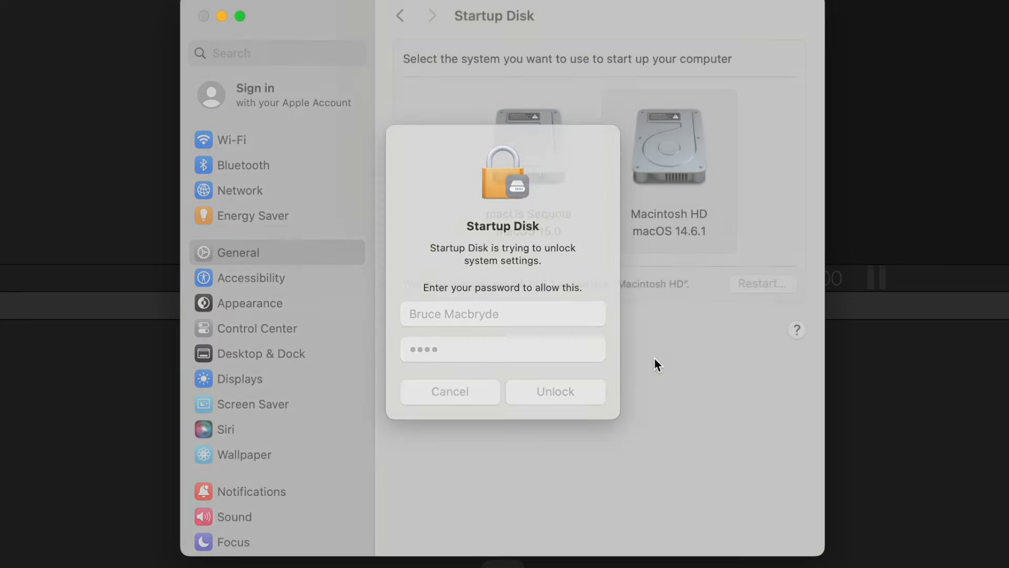
left_click(554, 391)
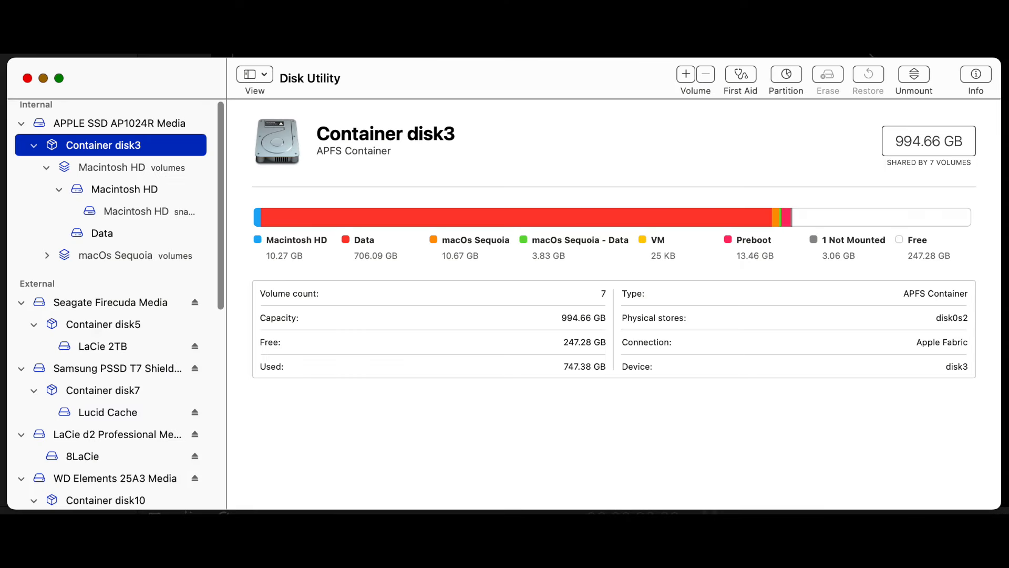
- Select Container disk3 to see its volume usage bar with the macOs Sequoia volumes
left_click(785, 74)
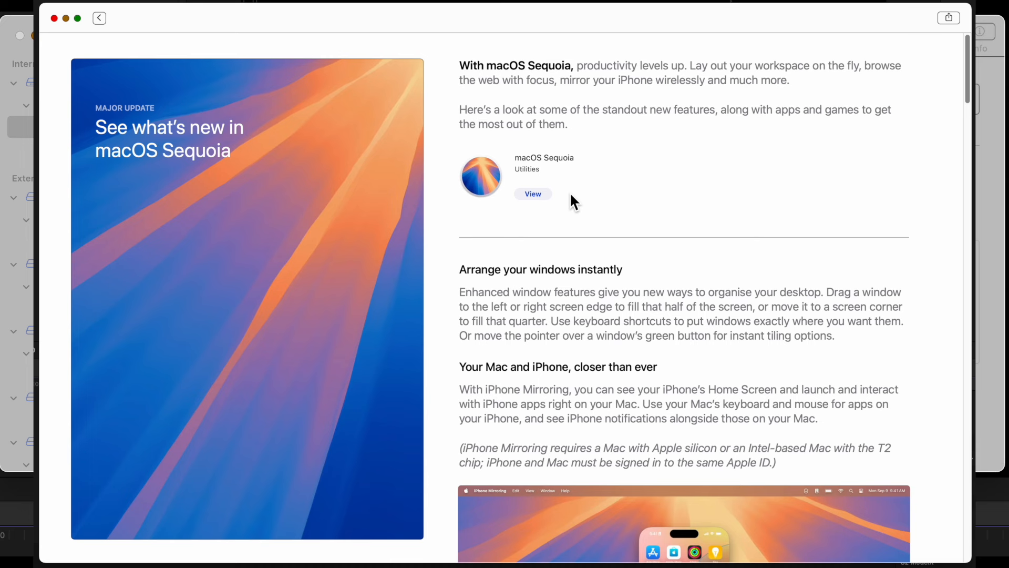
scroll("down", 3)
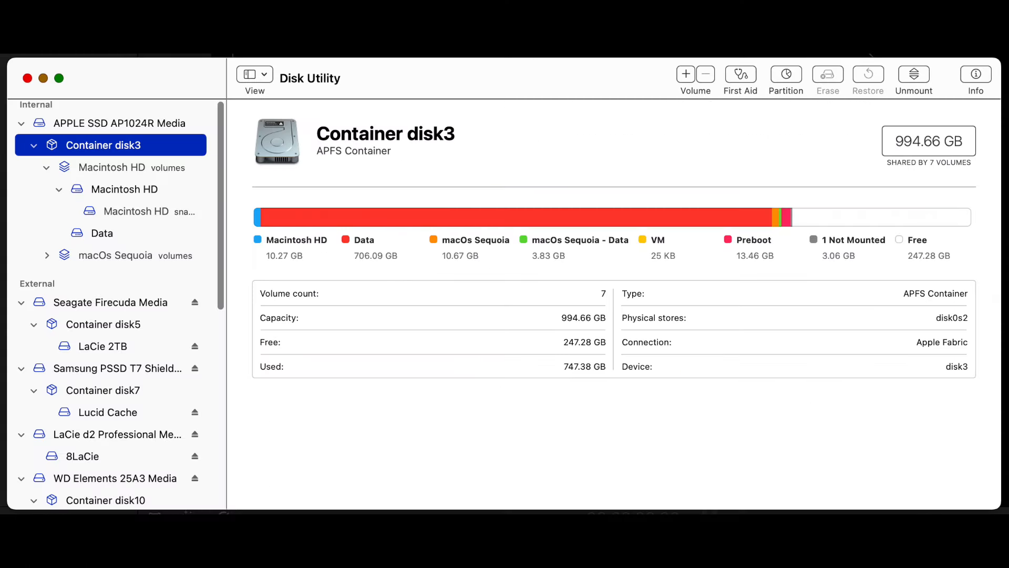
- Inspect the macOs Sequoia volume group, then Macintosh HD (macOS 14.6.1, 246.5 GB available)
left_click(116, 252)
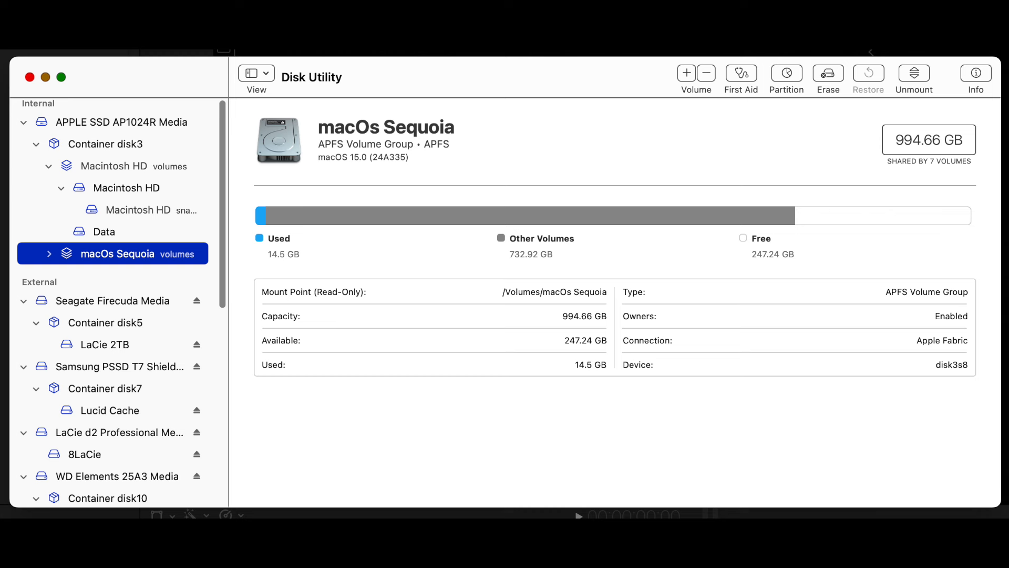
left_click(127, 189)
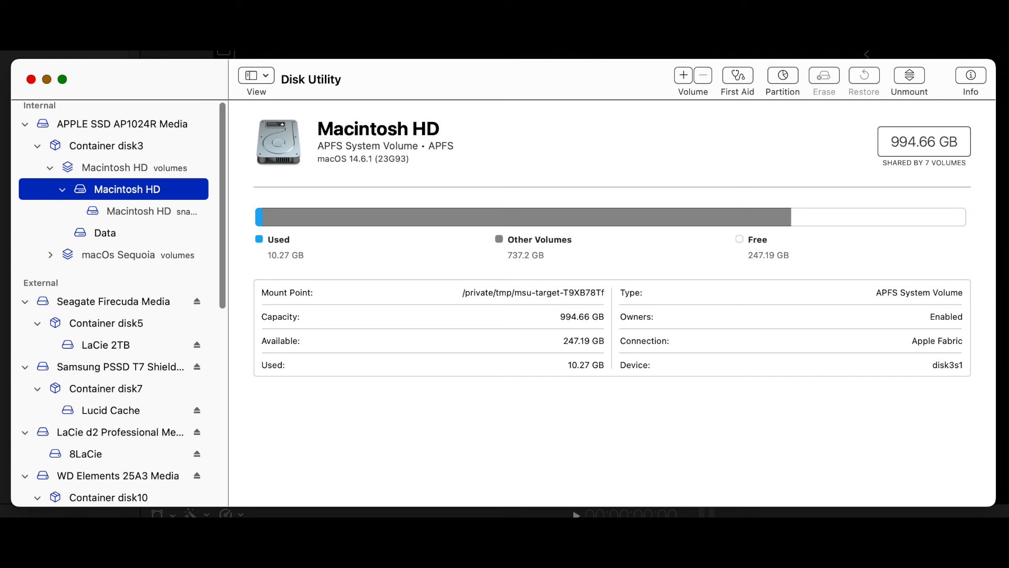
left_click(108, 145)
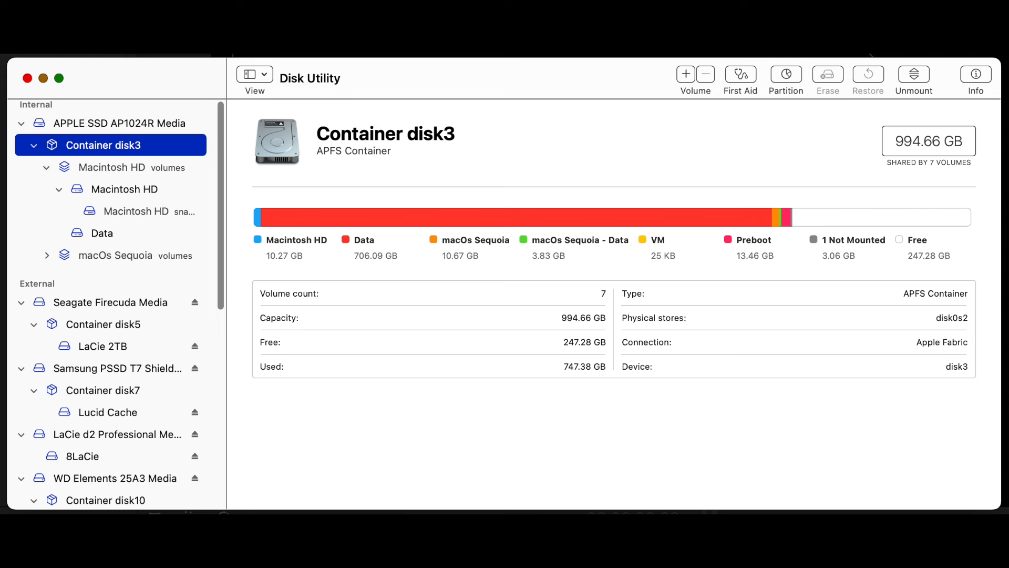
left_click(254, 71)
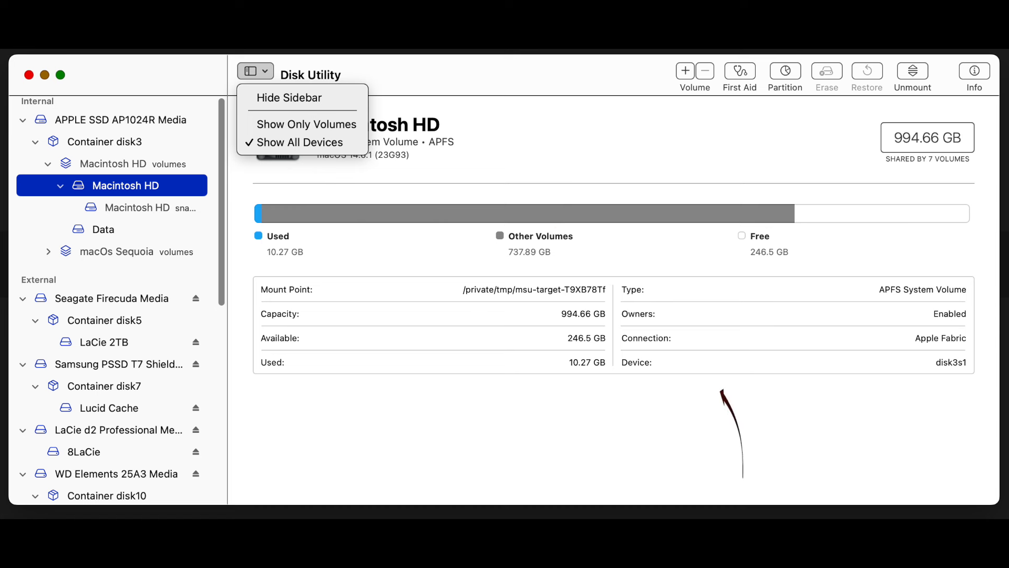
mouse_move(724, 419)
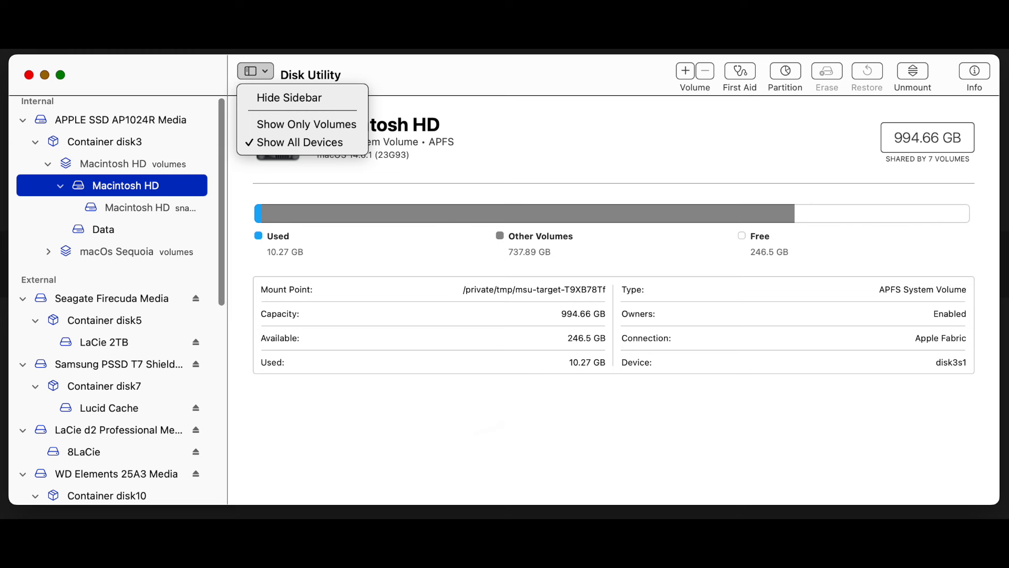
- Select the macOs Sequoia group, then Container disk3 showing seven volumes and 247.28 GB free
left_click(122, 253)
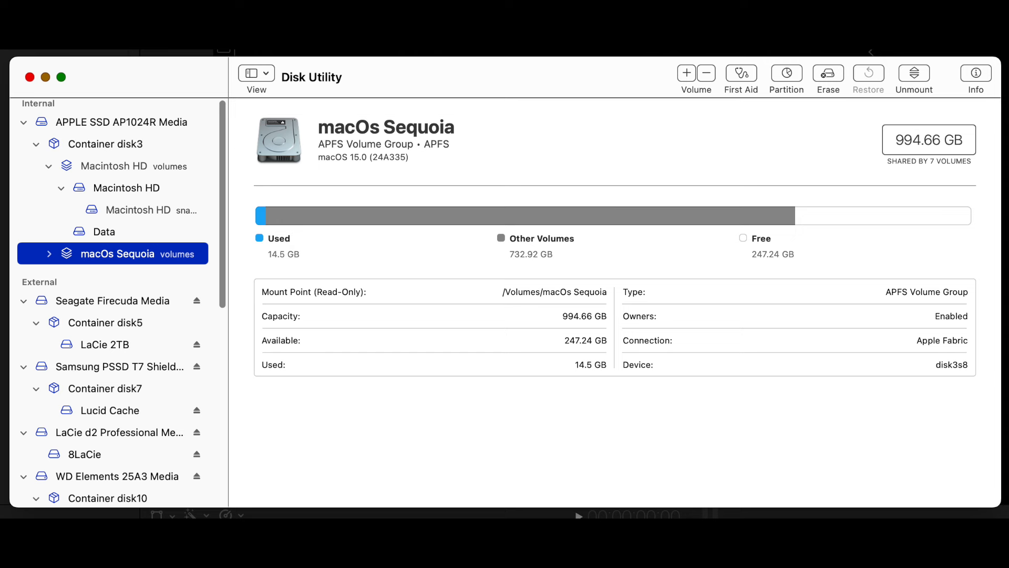
left_click(105, 144)
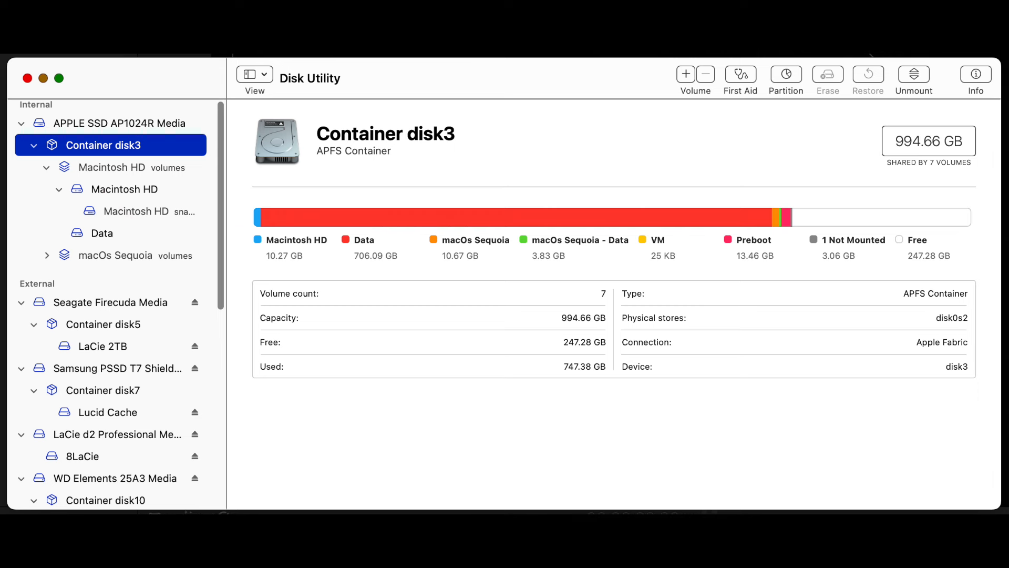
- Create an APFS volume named 'macOs Sequoia' in the Macintosh HD container and close the report
left_click(123, 166)
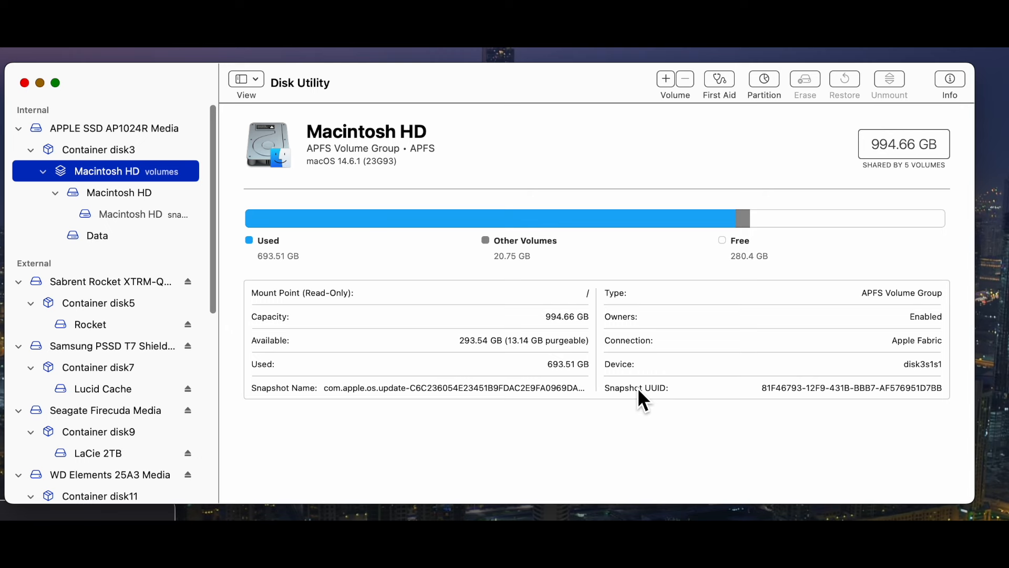
left_click(246, 79)
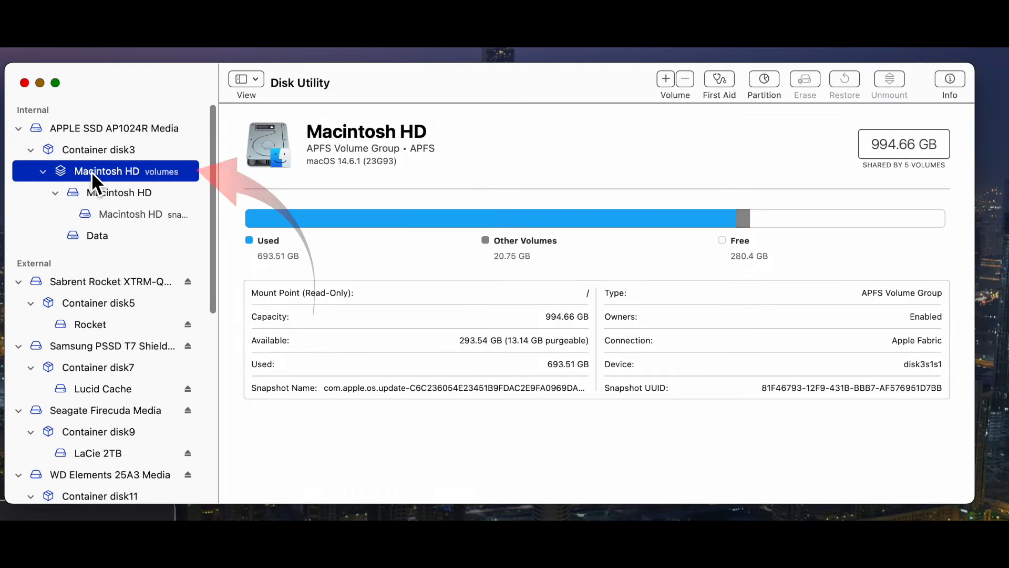
left_click(666, 78)
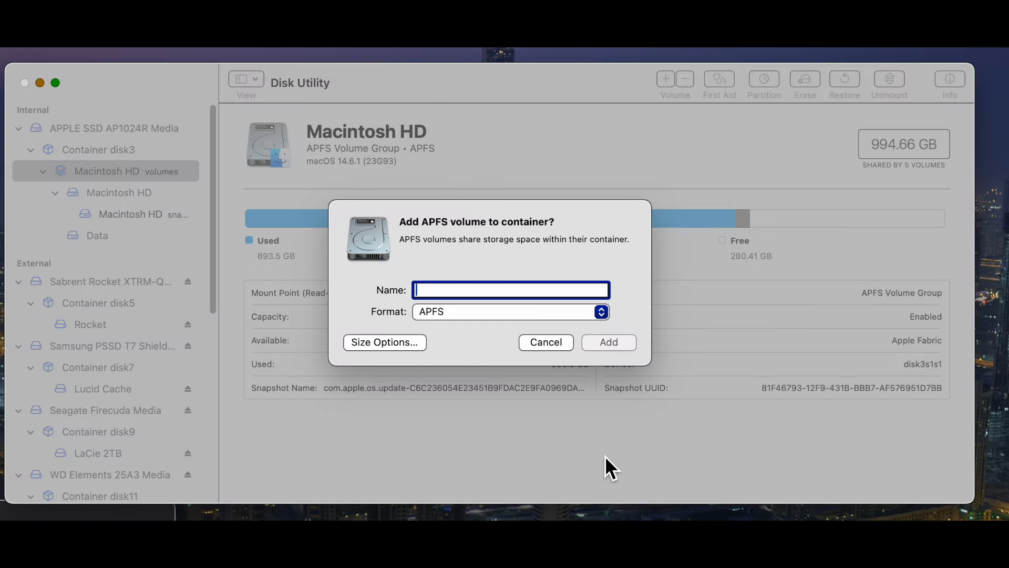
type("macOs Sequoia")
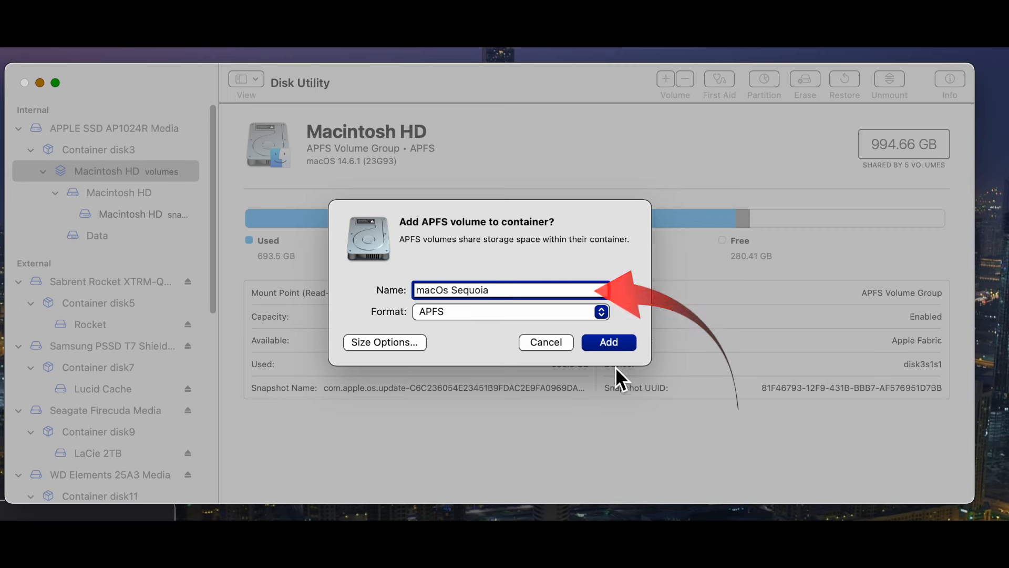
mouse_move(622, 345)
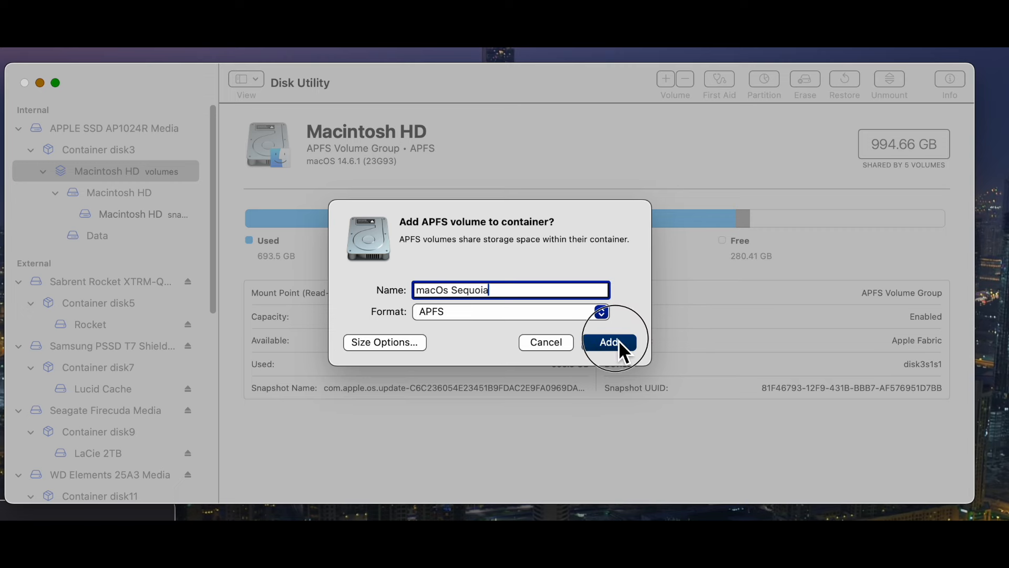
left_click(608, 341)
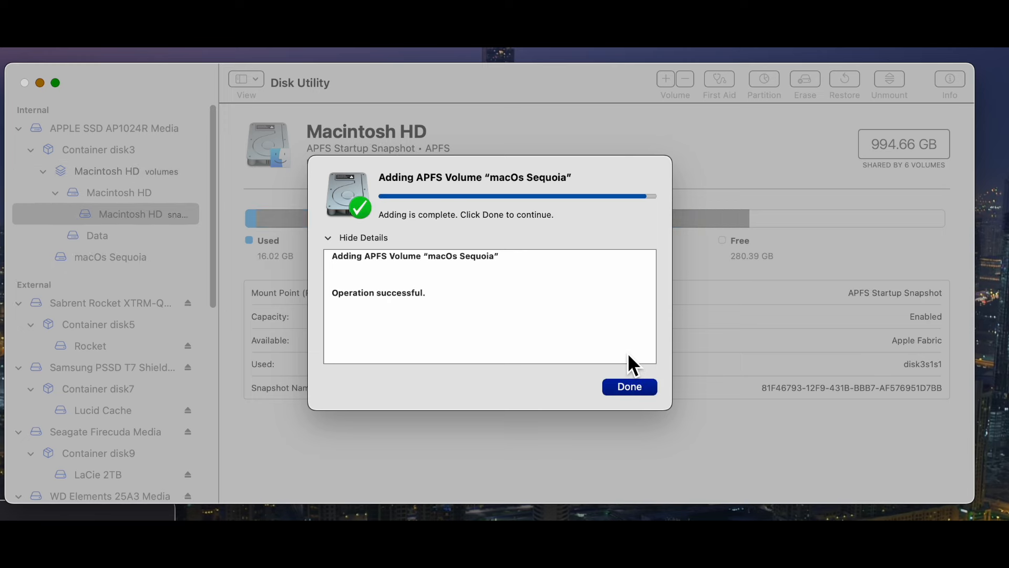
left_click(628, 387)
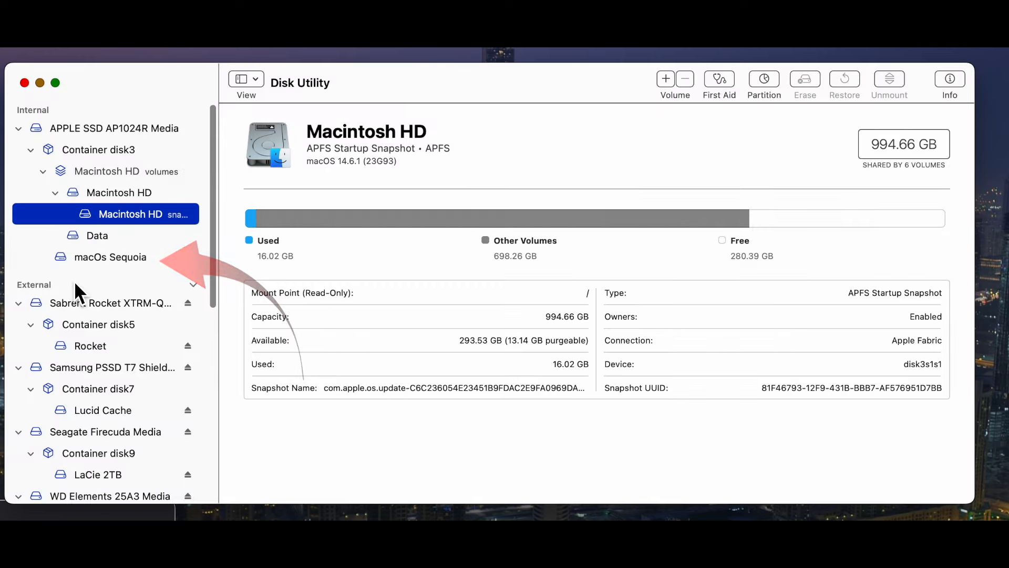
- Select the macOS Sequoia volume, permanently delete it after one cancelled attempt, and dismiss the report
left_click(109, 257)
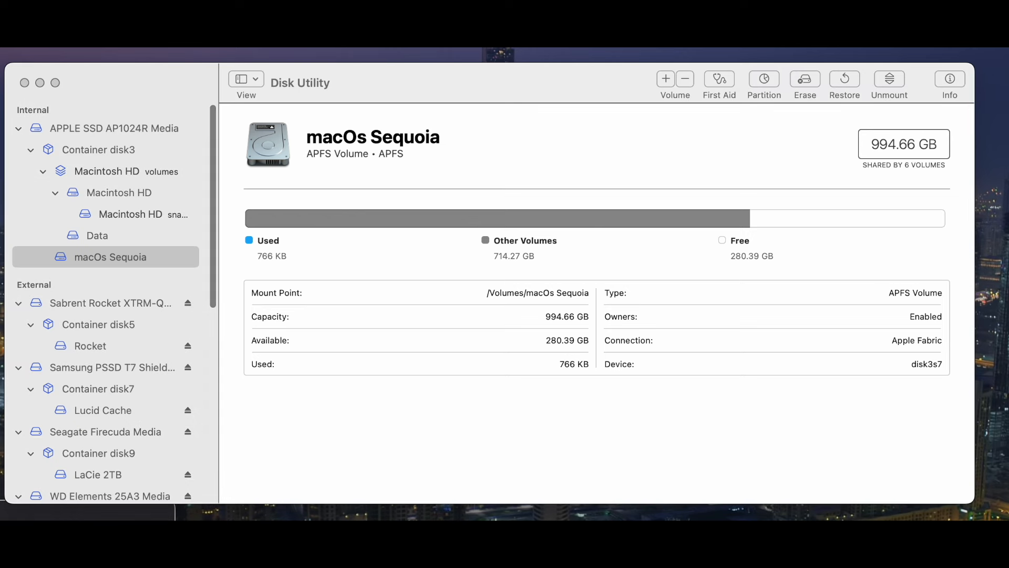
left_click(685, 78)
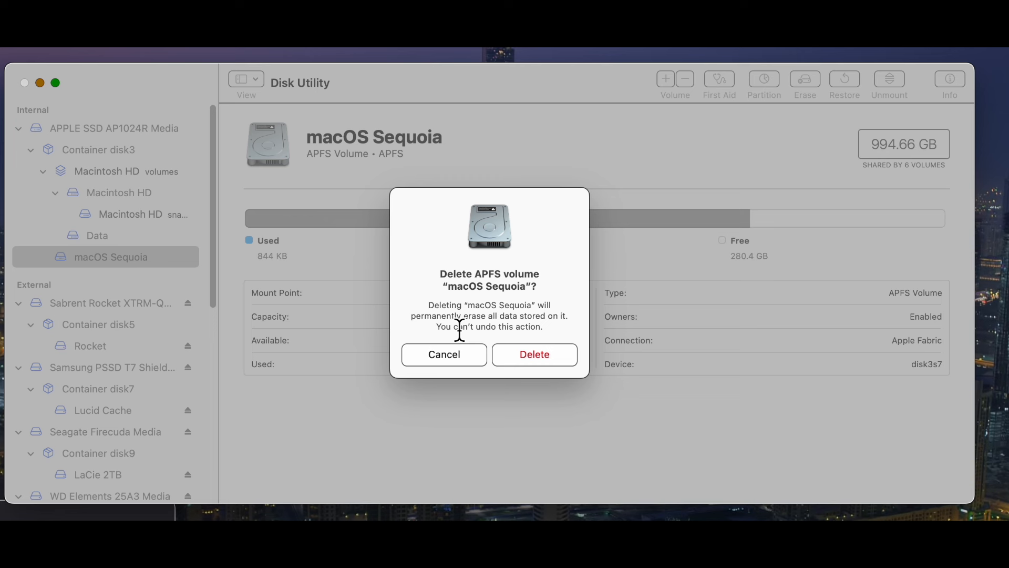
left_click(444, 353)
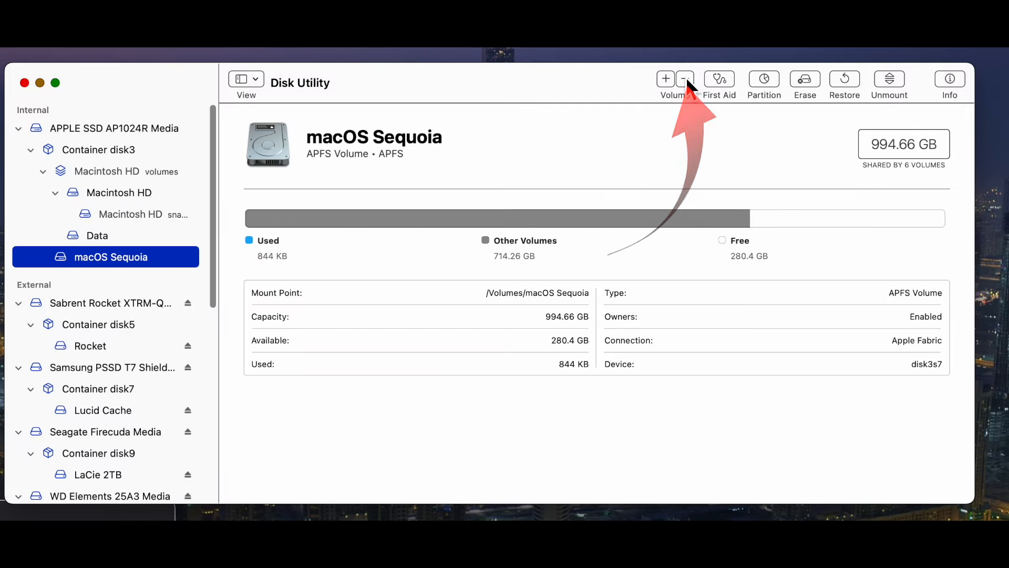
left_click(685, 78)
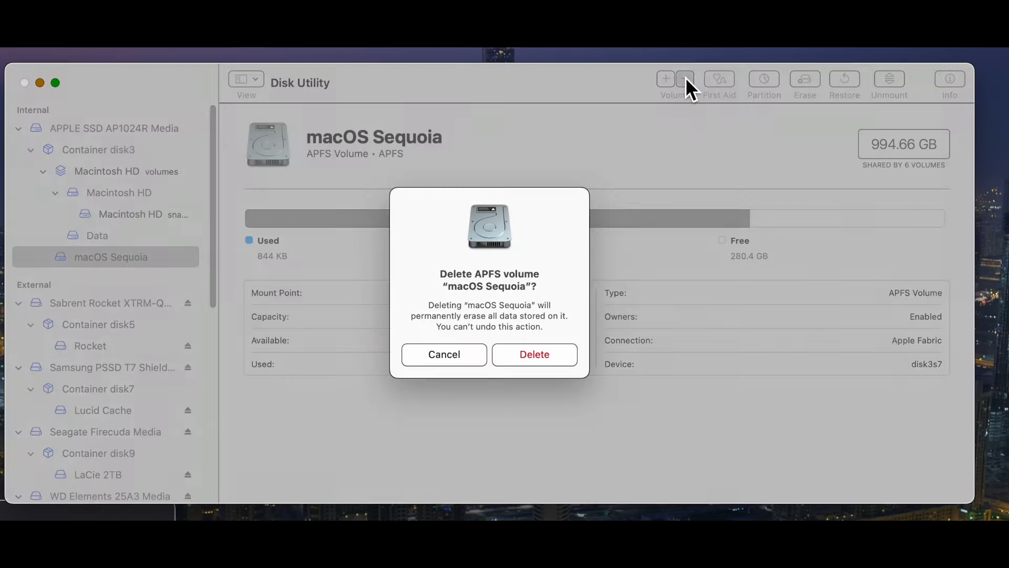
mouse_move(488, 346)
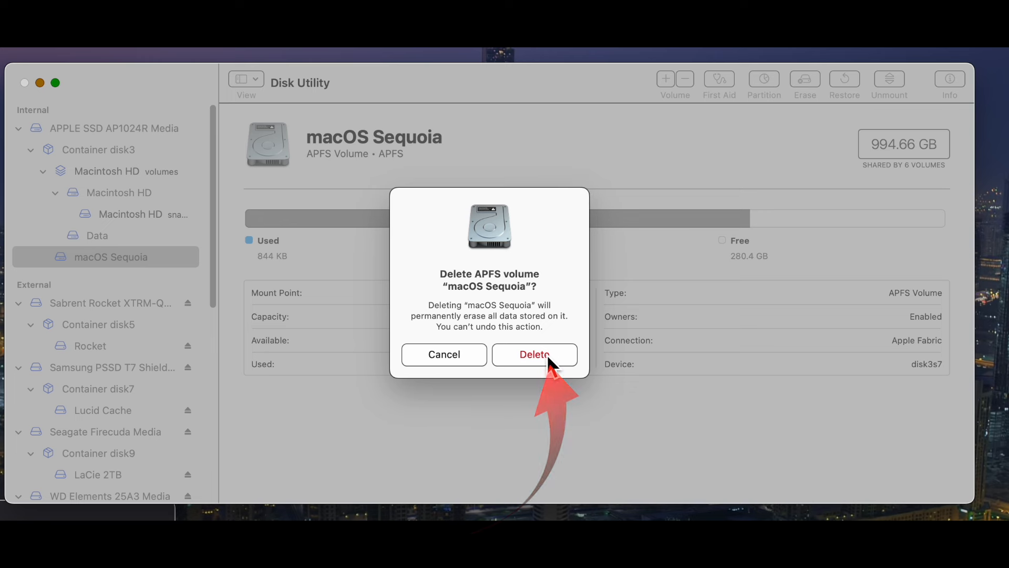
left_click(534, 354)
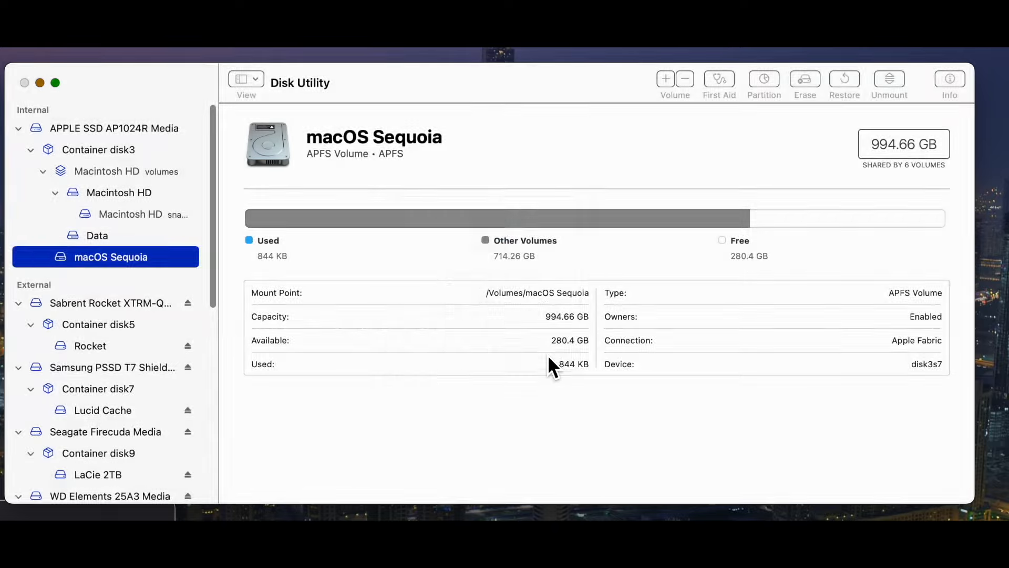
left_click(684, 78)
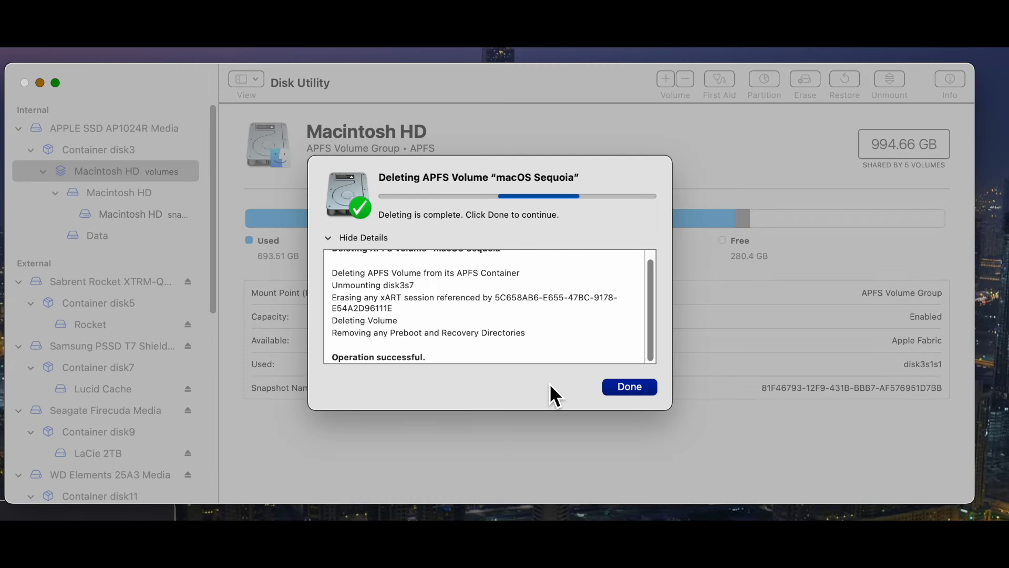
mouse_move(665, 405)
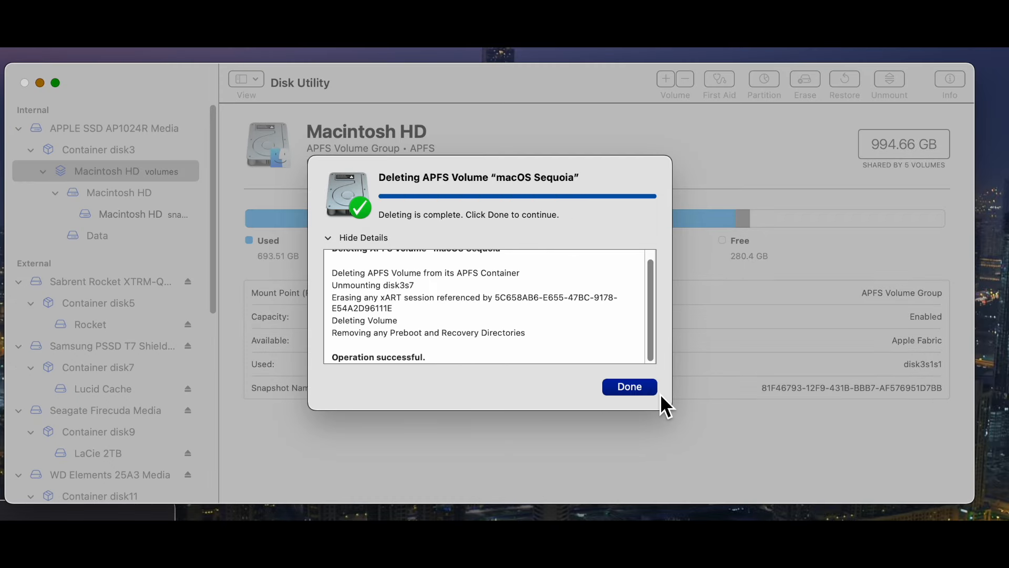
left_click(628, 387)
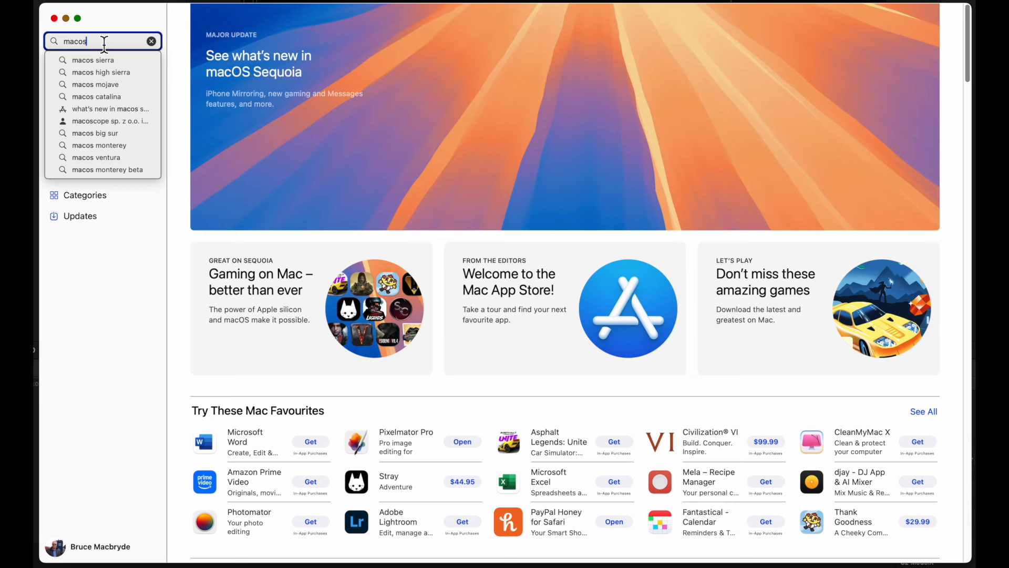
- Search the App Store for 'seq' and open the macOS Sequoia app page
type("seq")
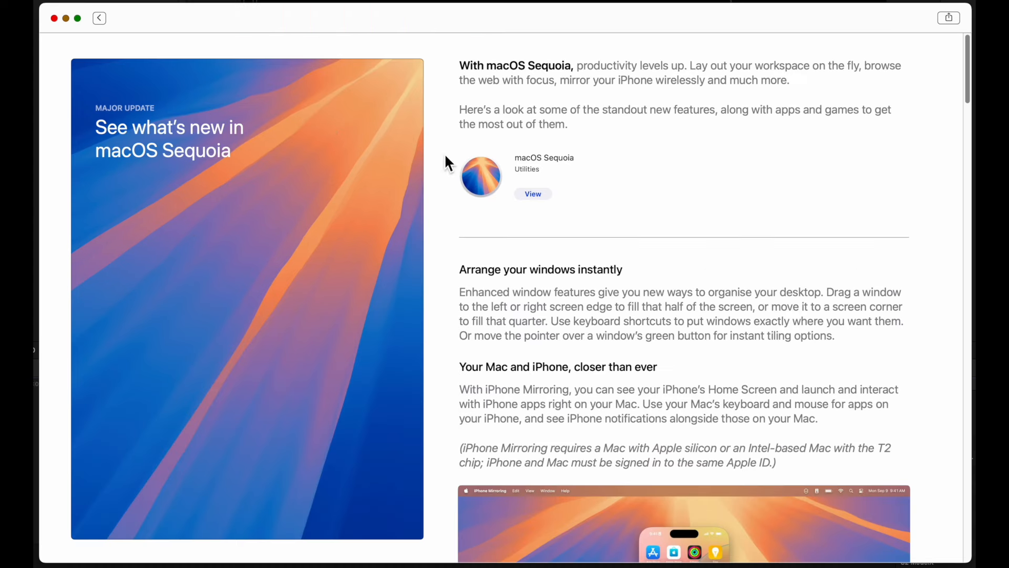
mouse_move(539, 198)
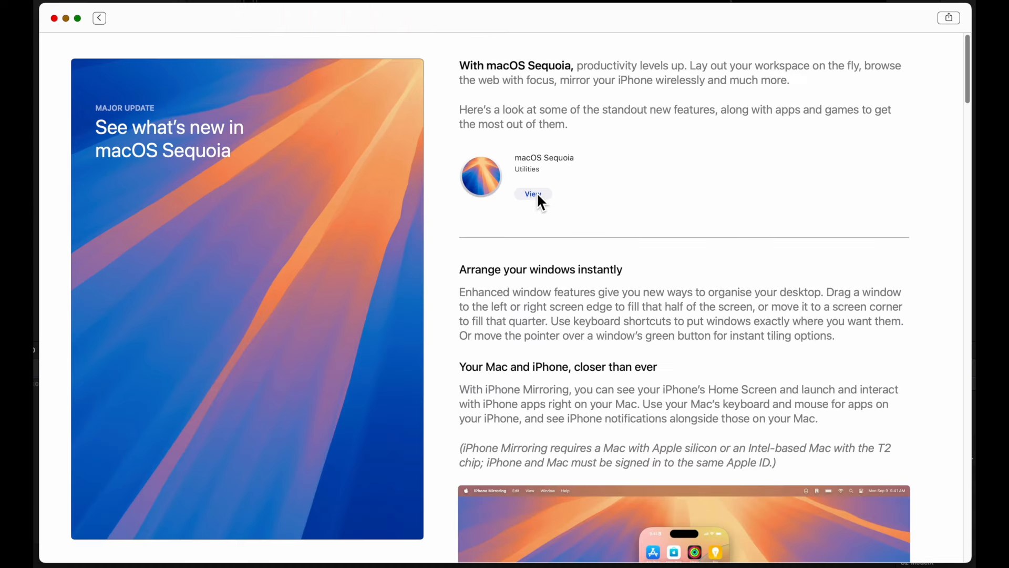
left_click(531, 194)
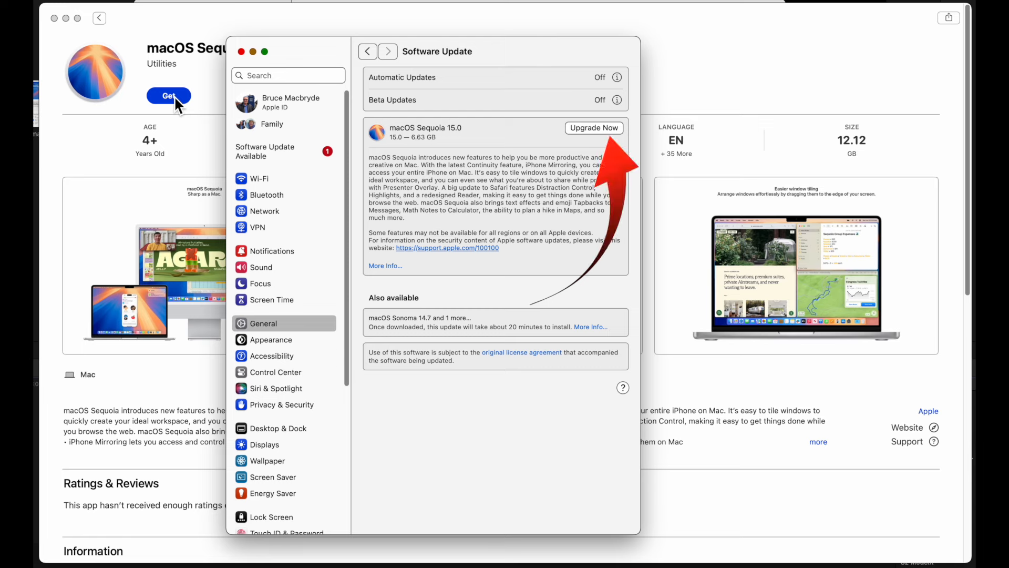
- Download and launch the macOS Sequoia installer, then accept its license agreement
left_click(593, 127)
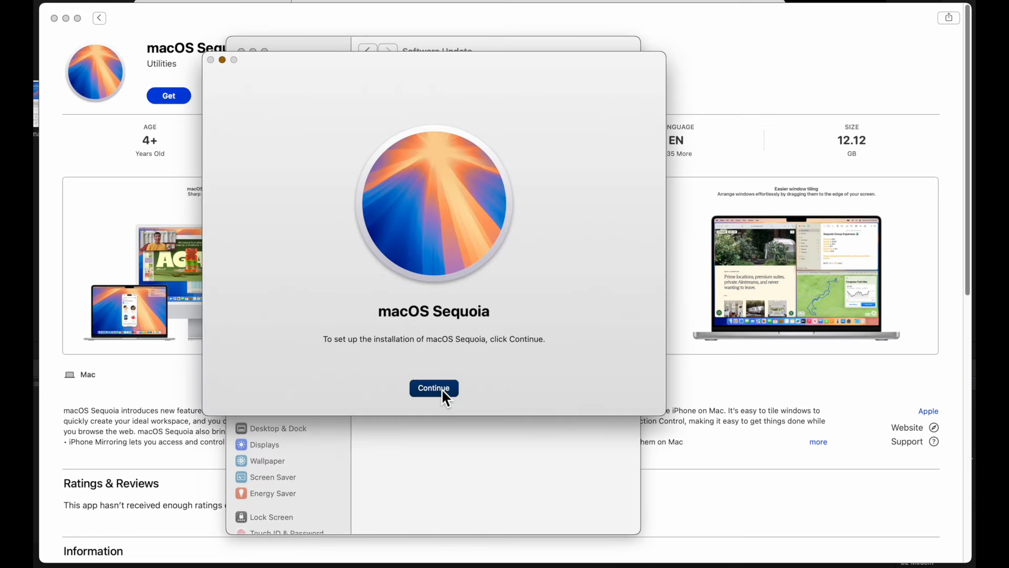
left_click(433, 387)
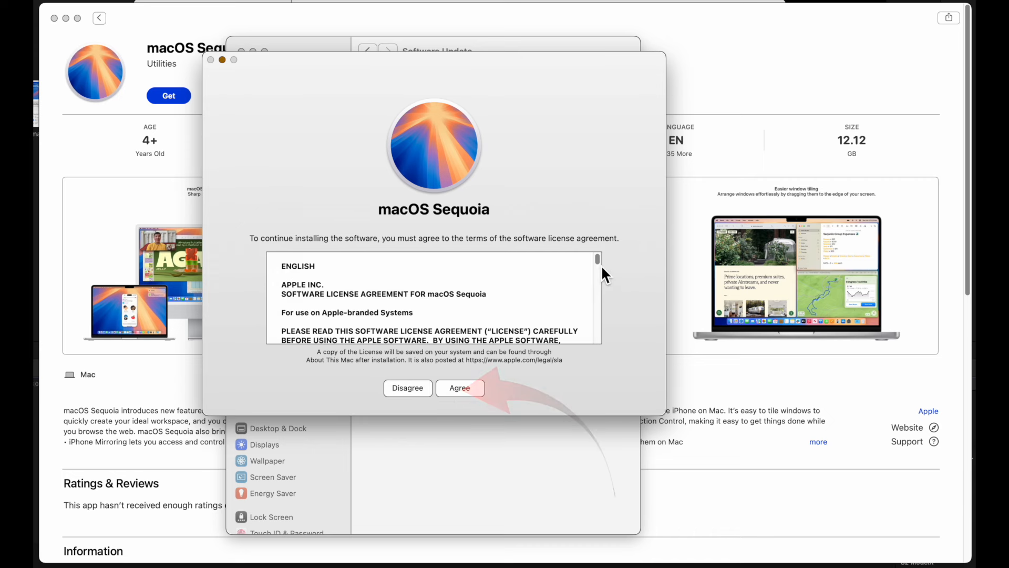
left_click(459, 387)
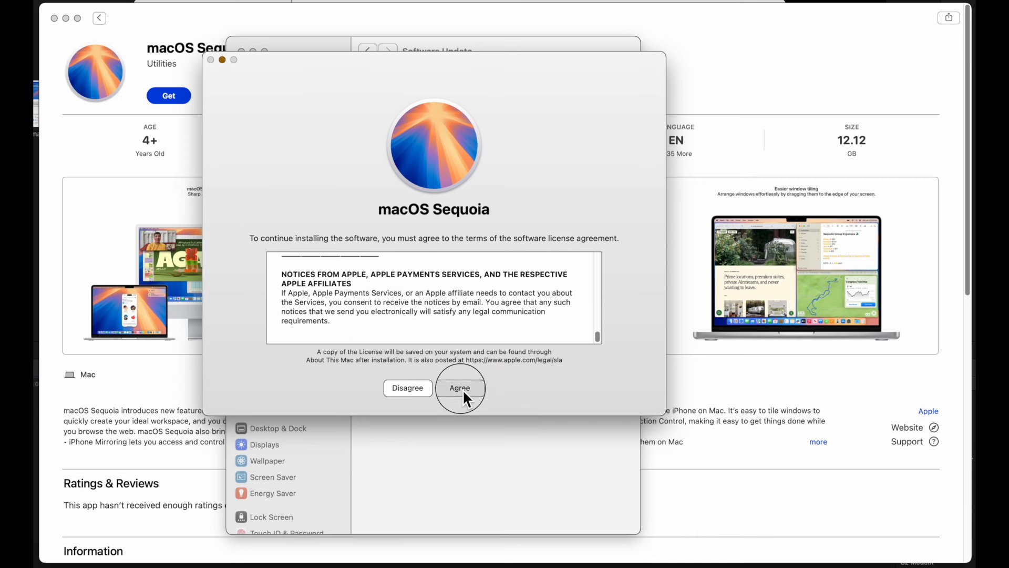
left_click(459, 388)
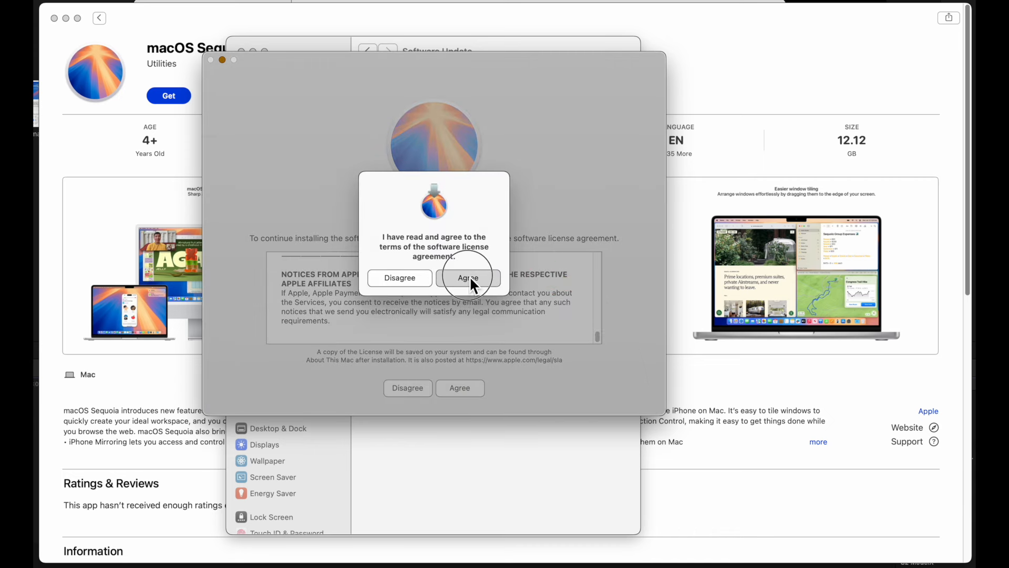
left_click(468, 278)
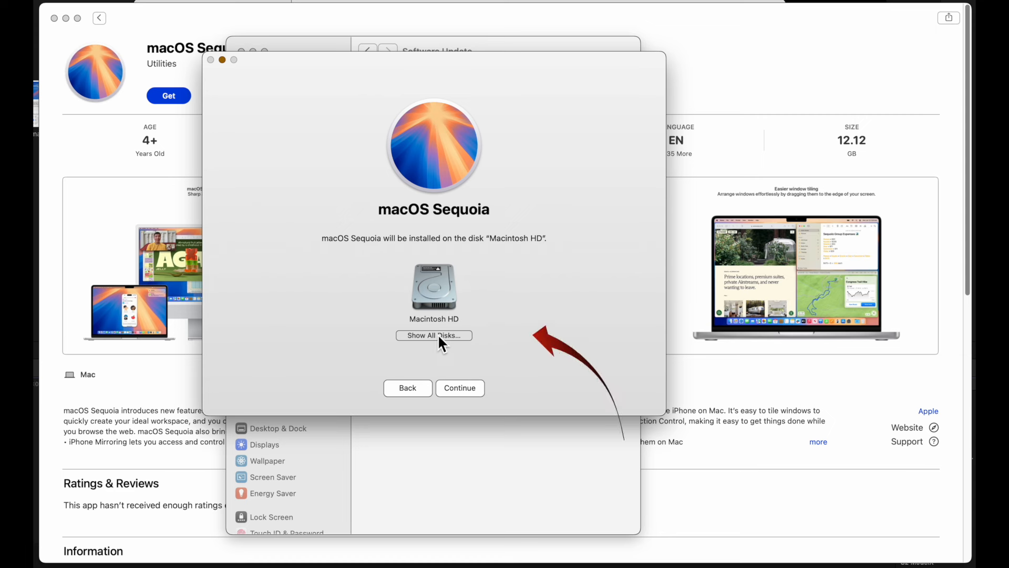
- Install onto the macOS Sequoia disk with the existing owner account, authorized by password
left_click(433, 334)
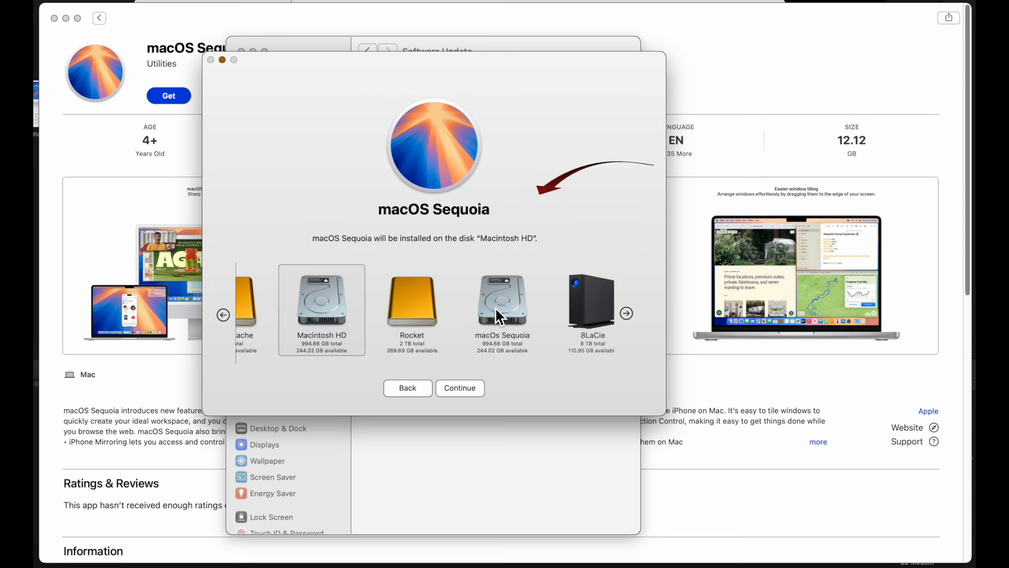
left_click(502, 303)
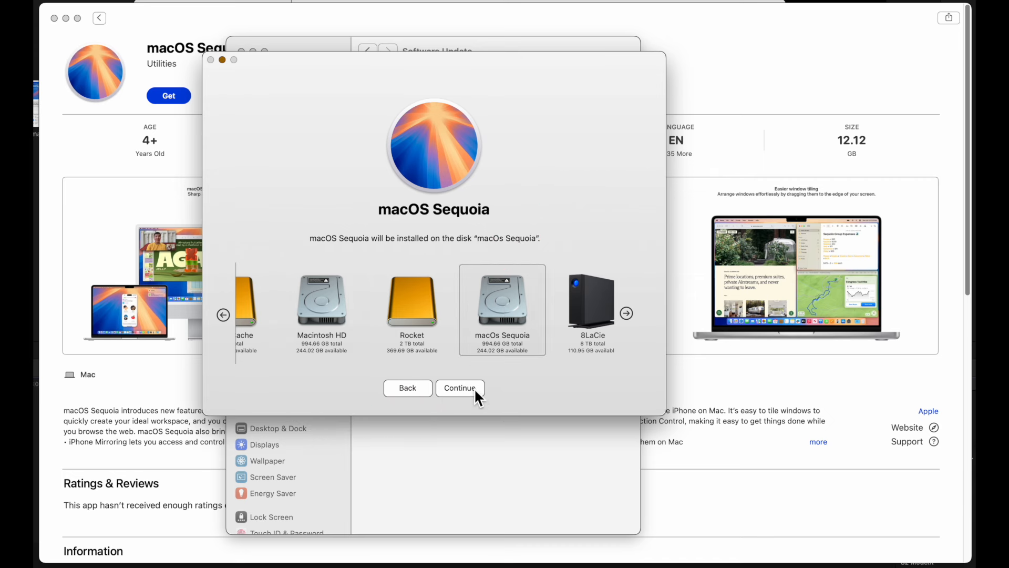
left_click(459, 388)
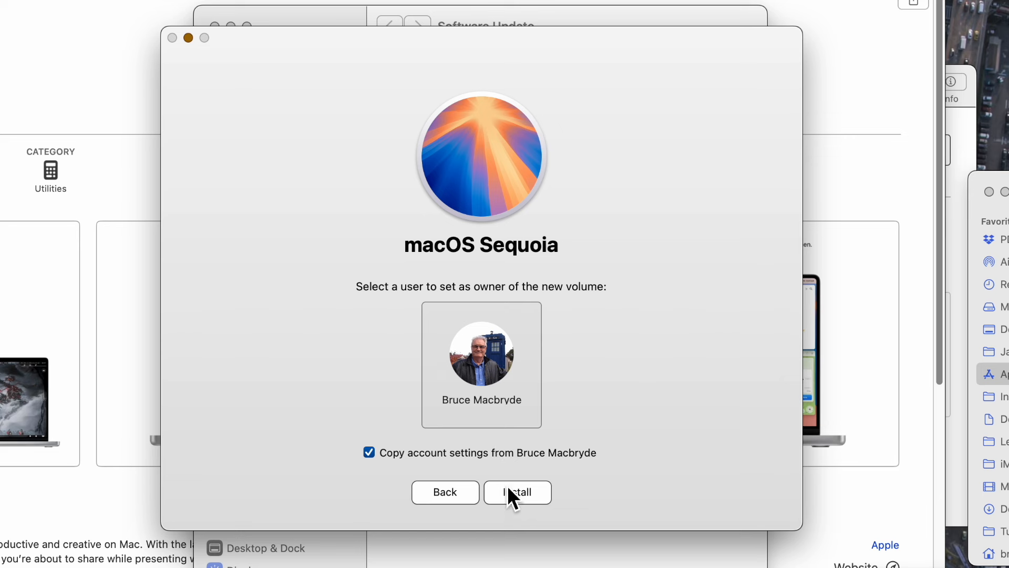
mouse_move(522, 502)
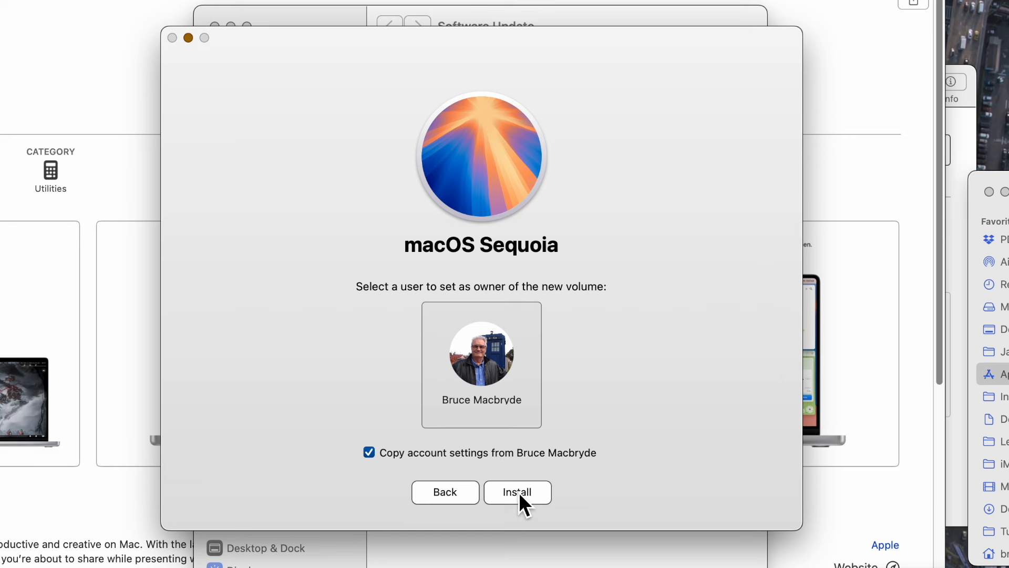
left_click(516, 492)
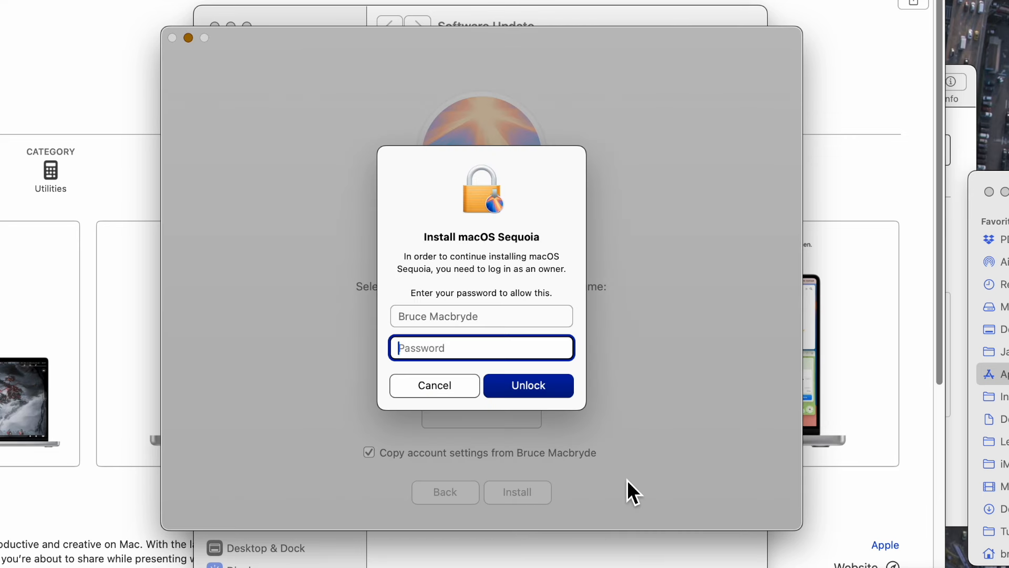
type("•")
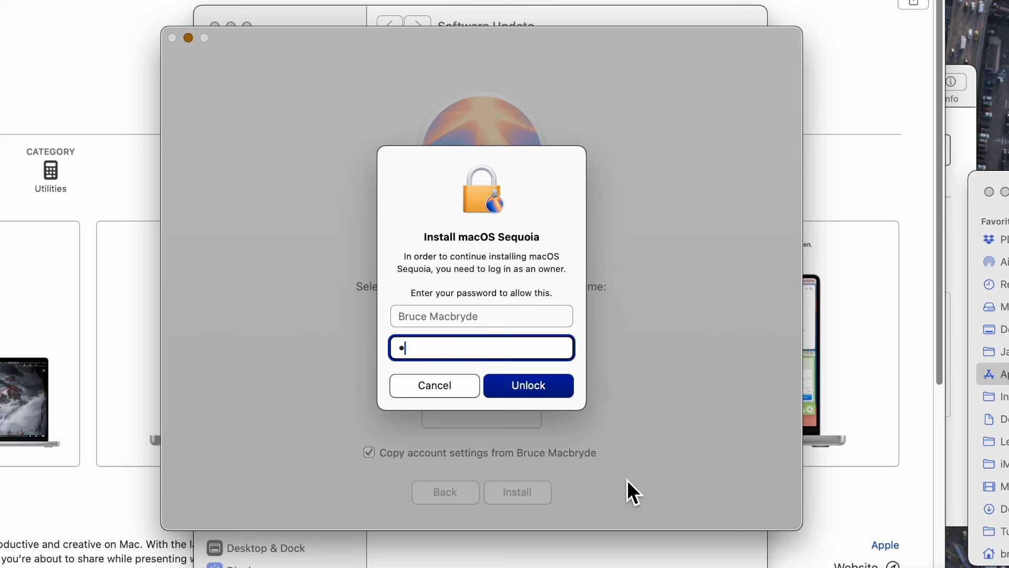
left_click(527, 385)
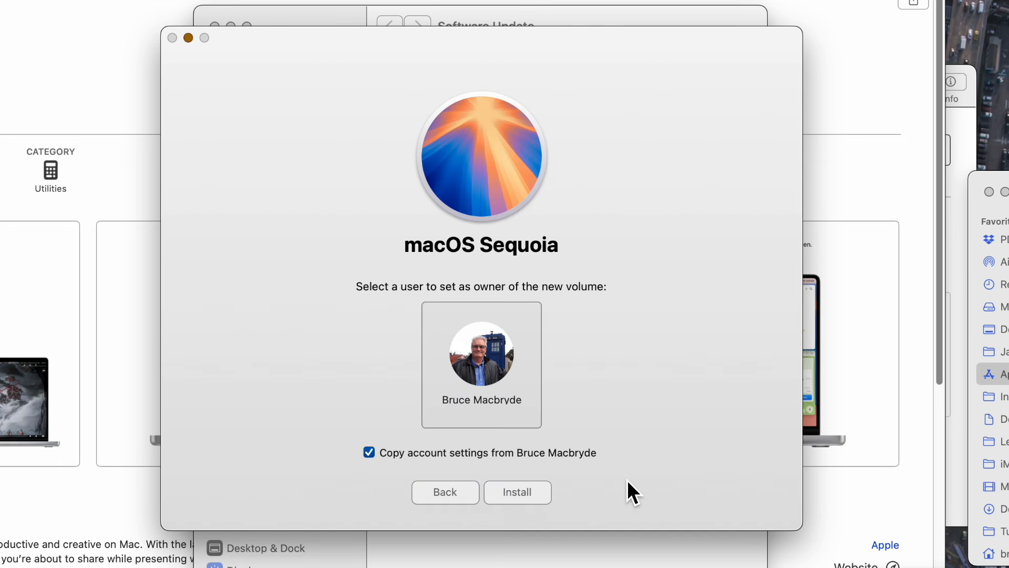
- Start the macOS Sequoia installation on the new volume and let it finish
left_click(517, 492)
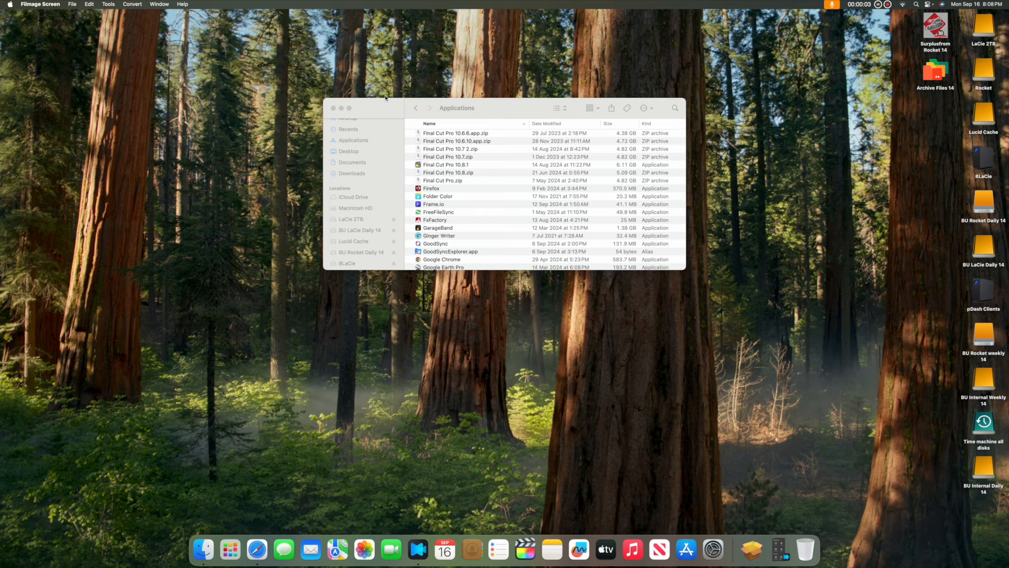
- List the Mac Studio volumes in Finder and expand Macintosh HD's Applications folder
scroll("up", 3)
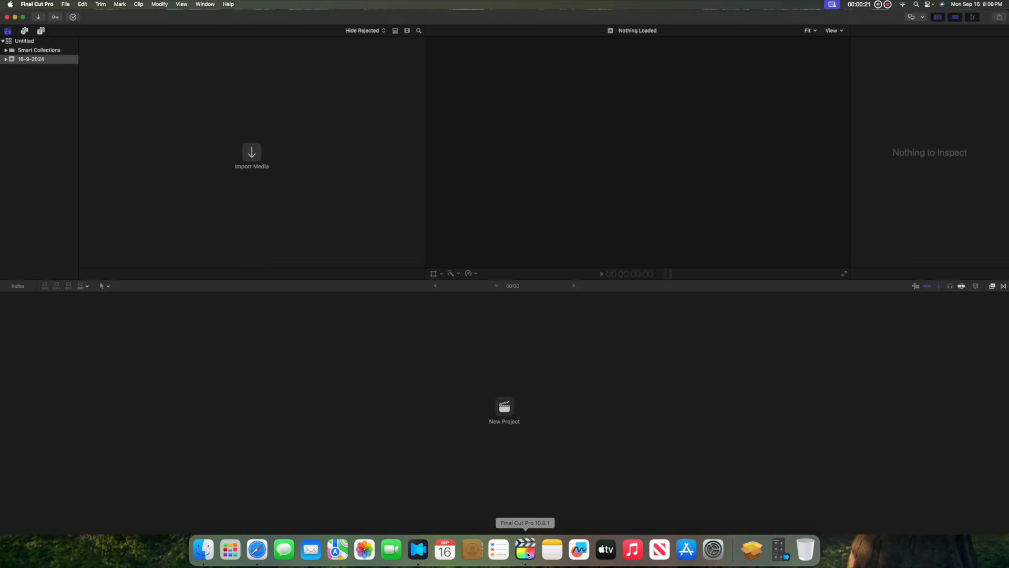
left_click(204, 549)
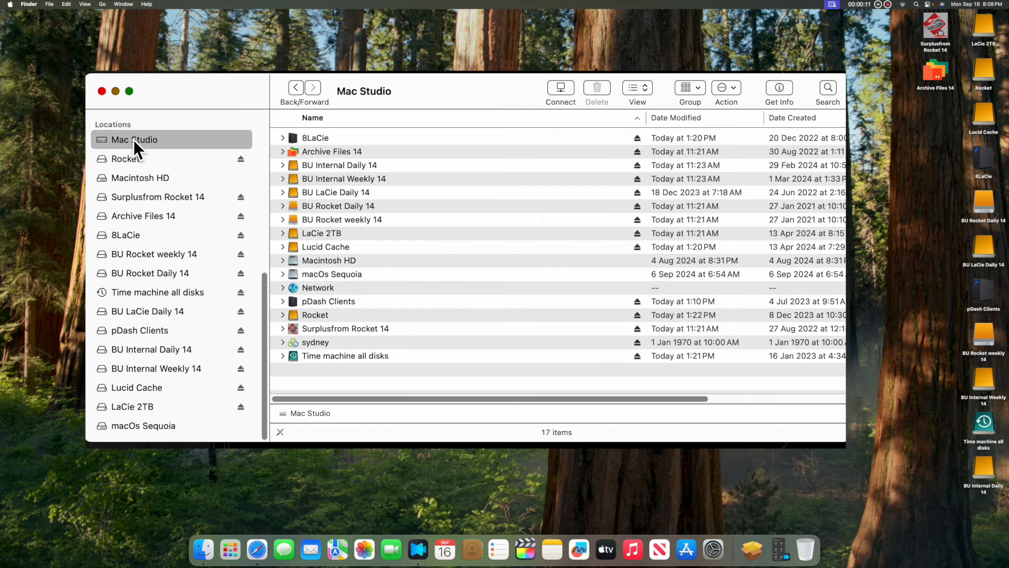
left_click(129, 91)
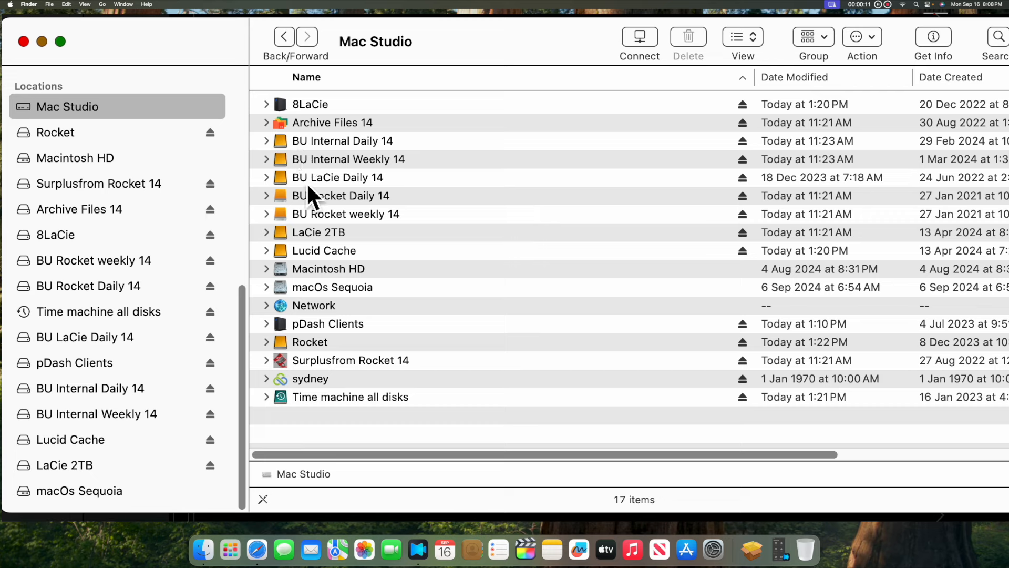
left_click(328, 268)
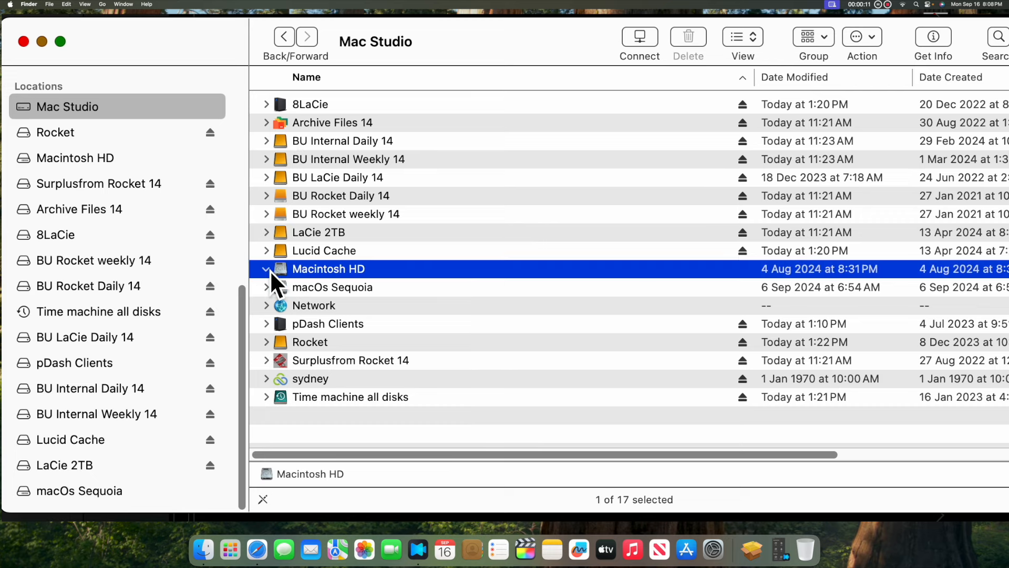
left_click(266, 269)
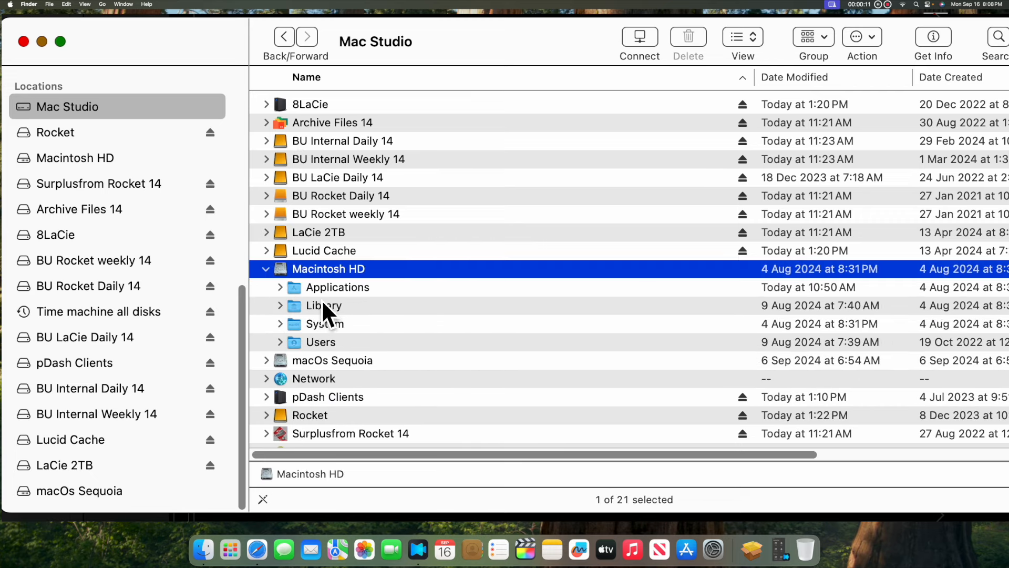
left_click(279, 287)
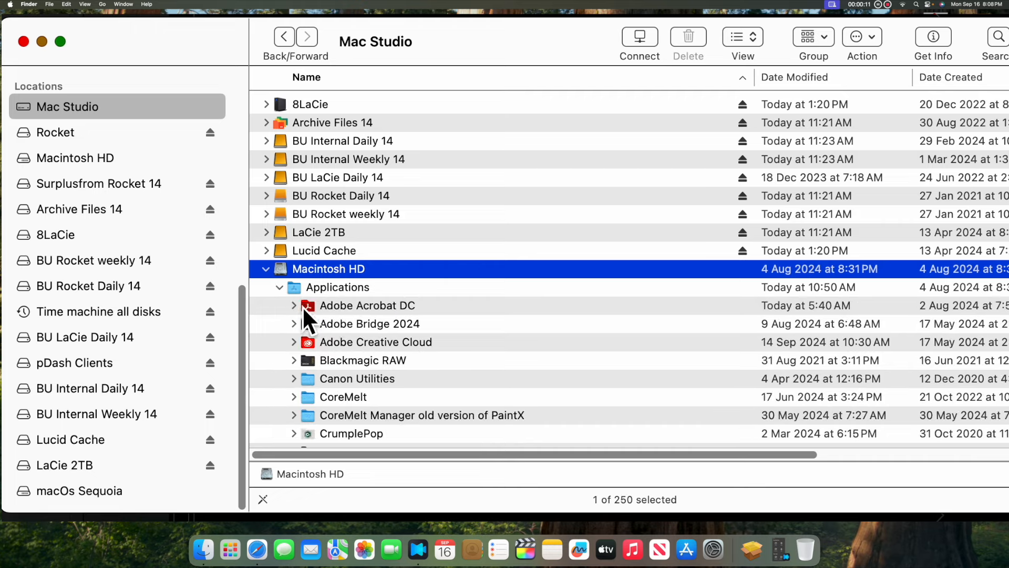
left_click(712, 550)
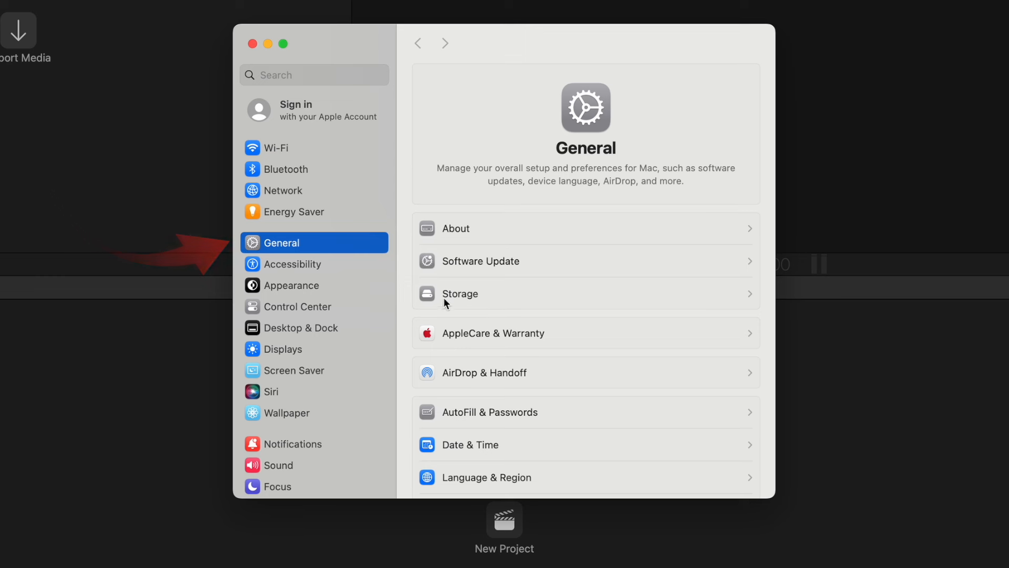
- Select Macintosh HD as the startup disk and unlock with the password
scroll("down", 3)
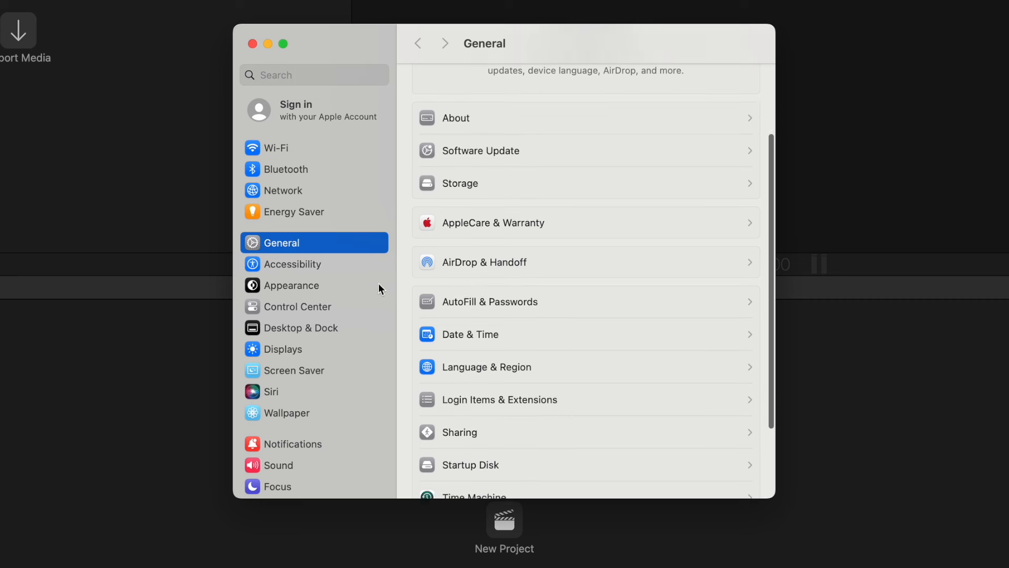
scroll("down", 3)
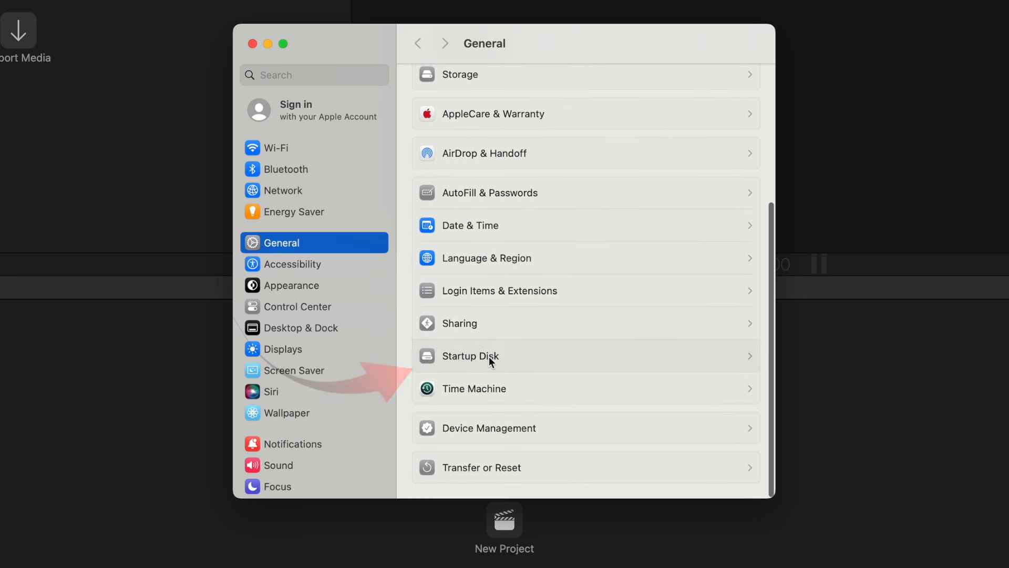
left_click(470, 356)
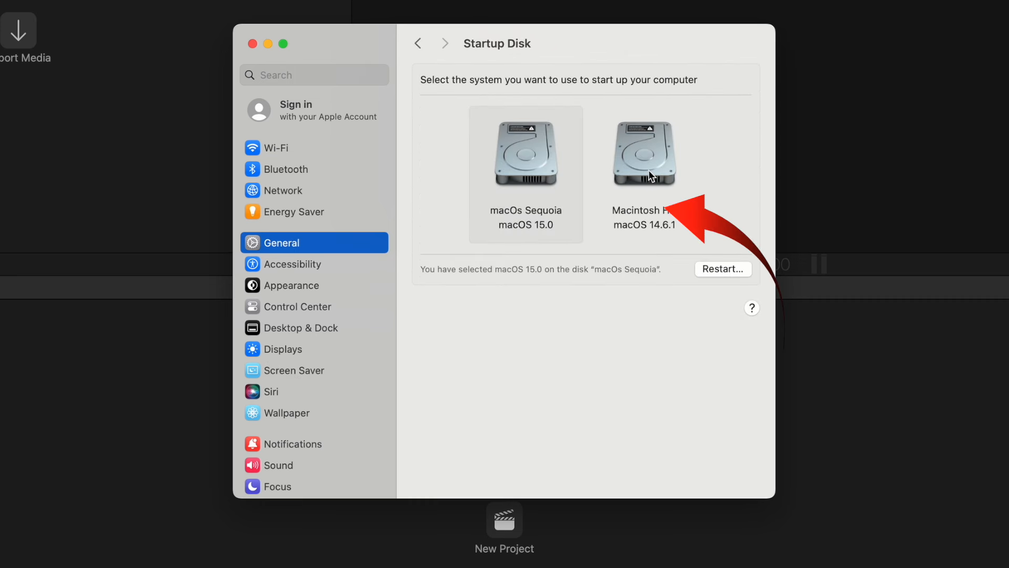
left_click(645, 152)
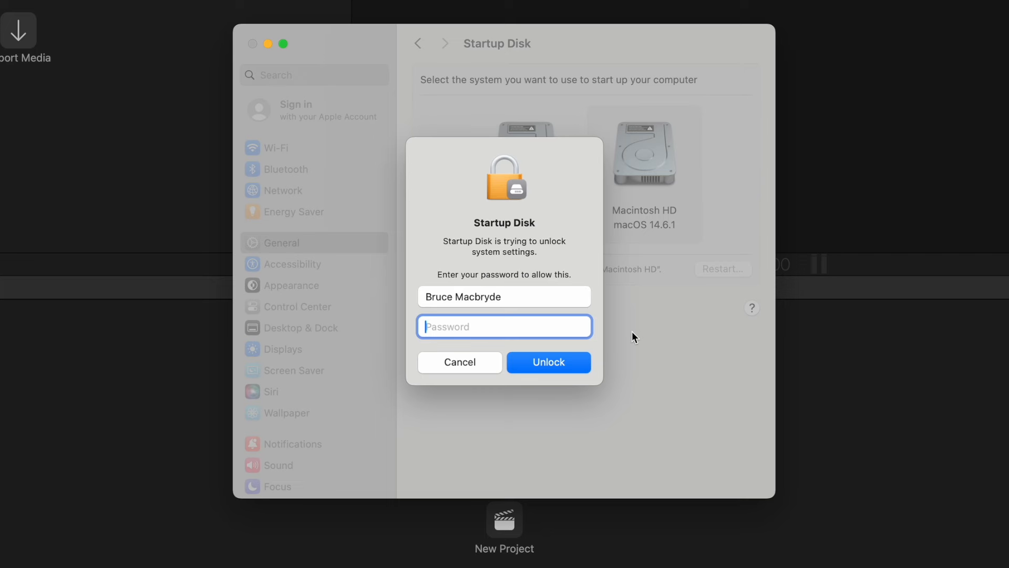
type("••••")
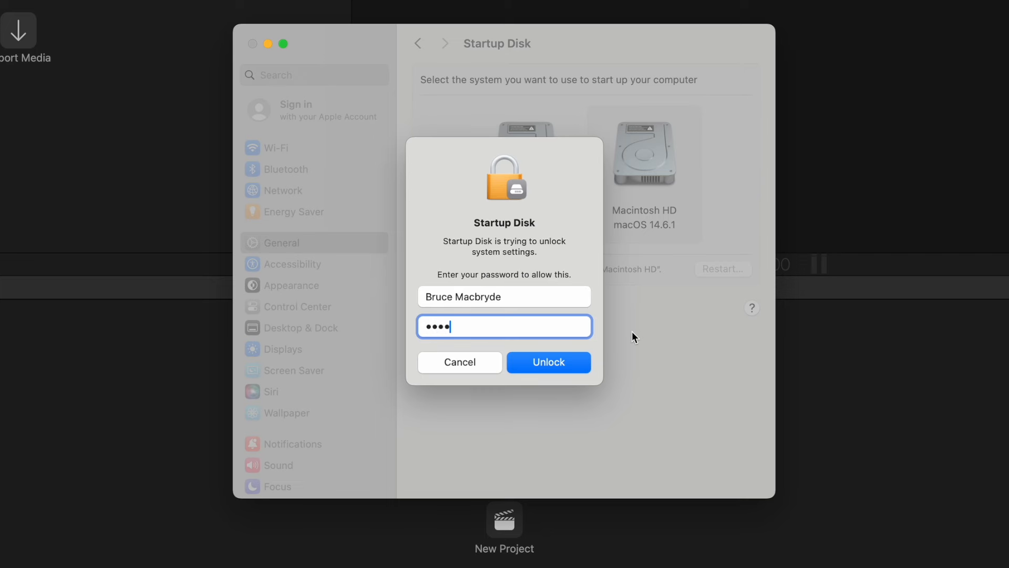
left_click(548, 362)
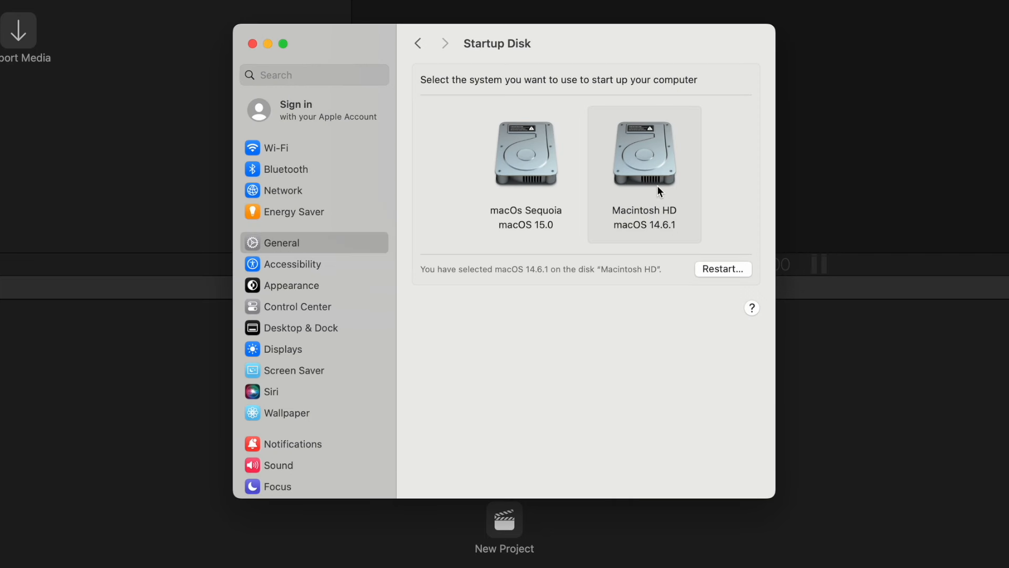
mouse_move(722, 278)
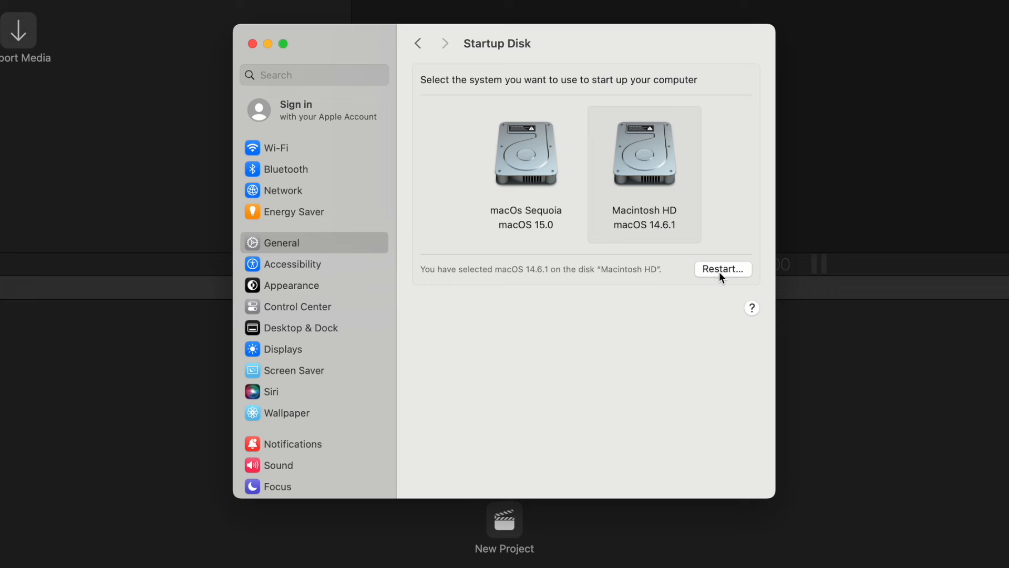
- Confirm restarting from Macintosh HD, then launch Final Cut Pro
left_click(723, 268)
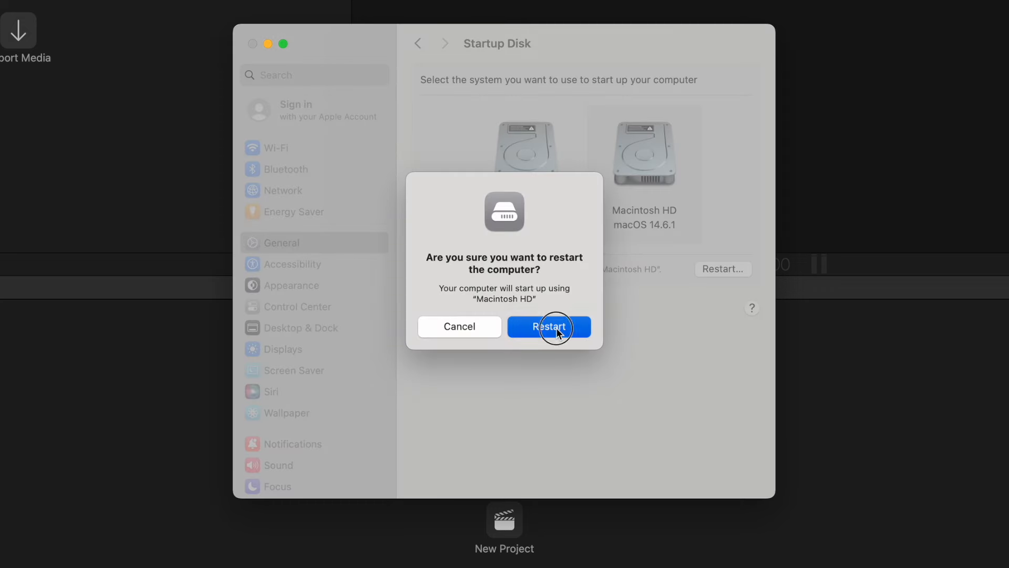
left_click(548, 327)
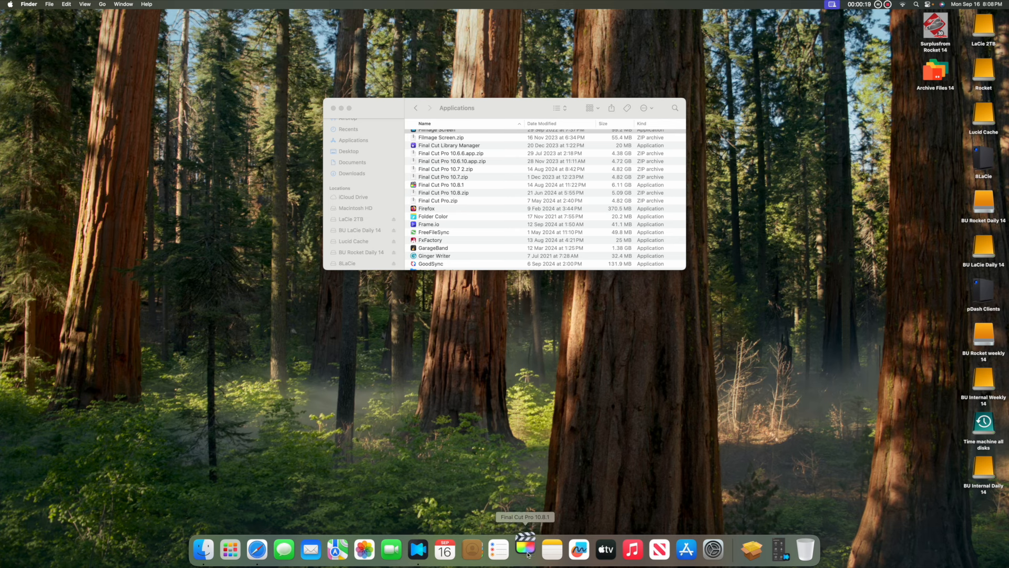
left_click(525, 548)
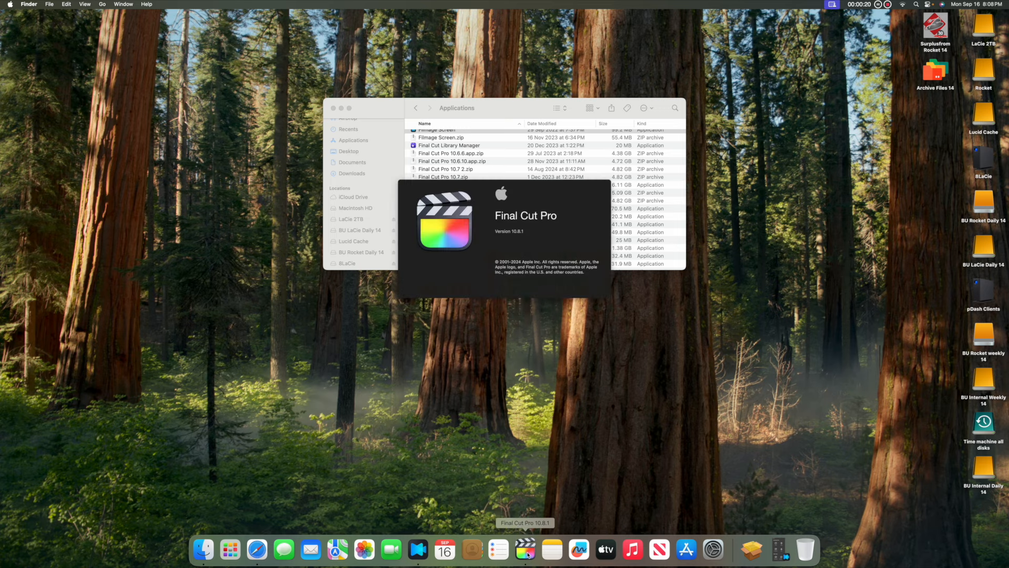